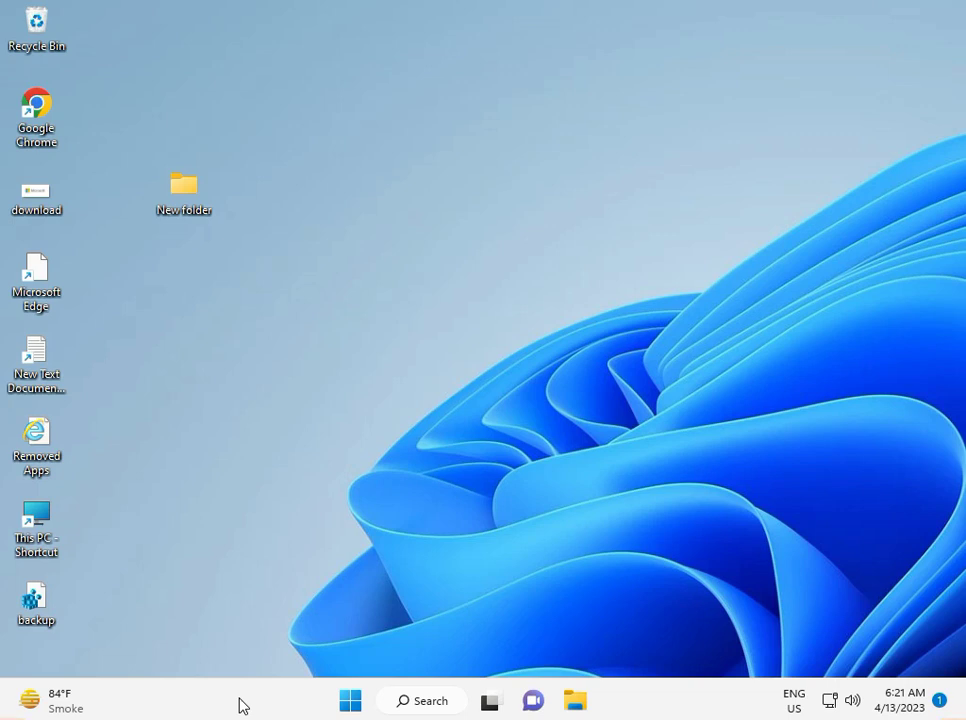
Bring up the Run dialog from the Windows 11 desktop.
left_click(349, 700)
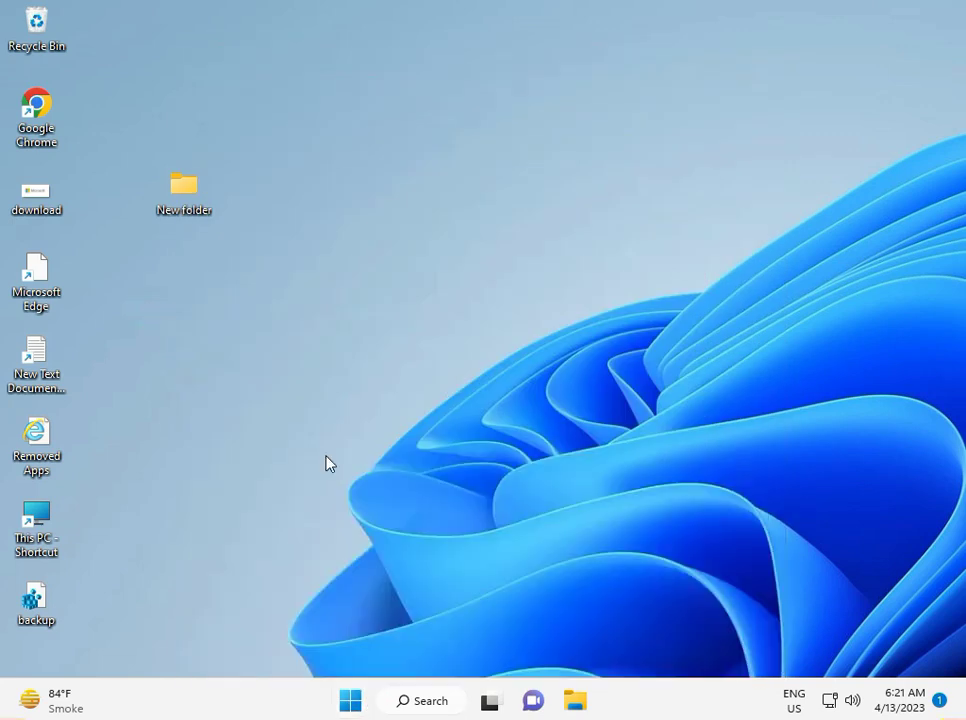
mouse_move(574, 700)
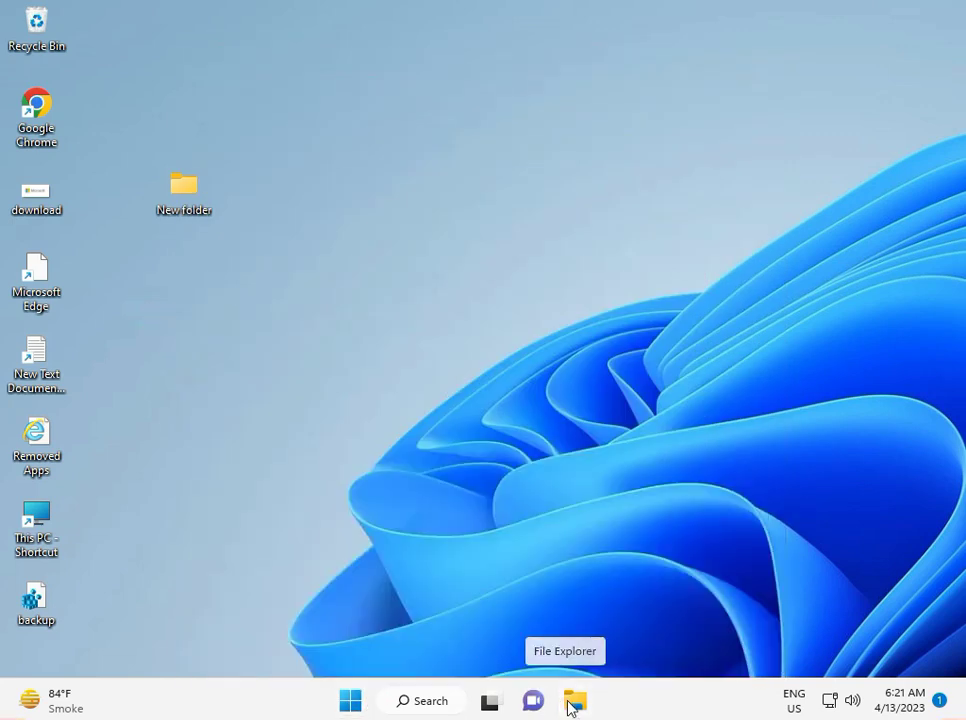
mouse_move(396, 453)
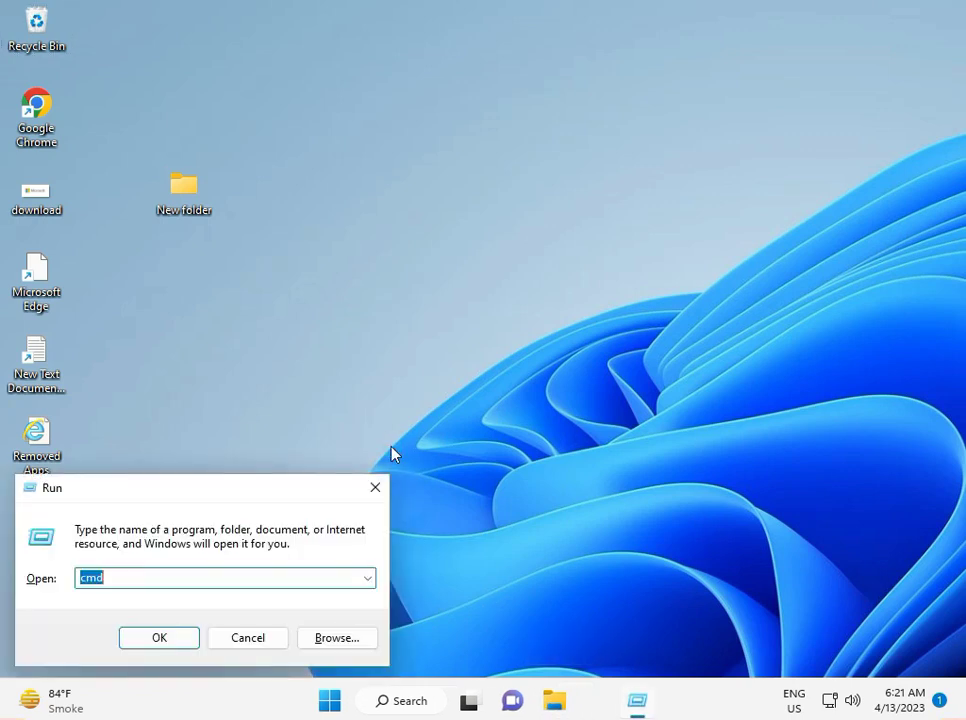
Enter %temp% in Run to open the Temp folder listing 391 items.
type("%")
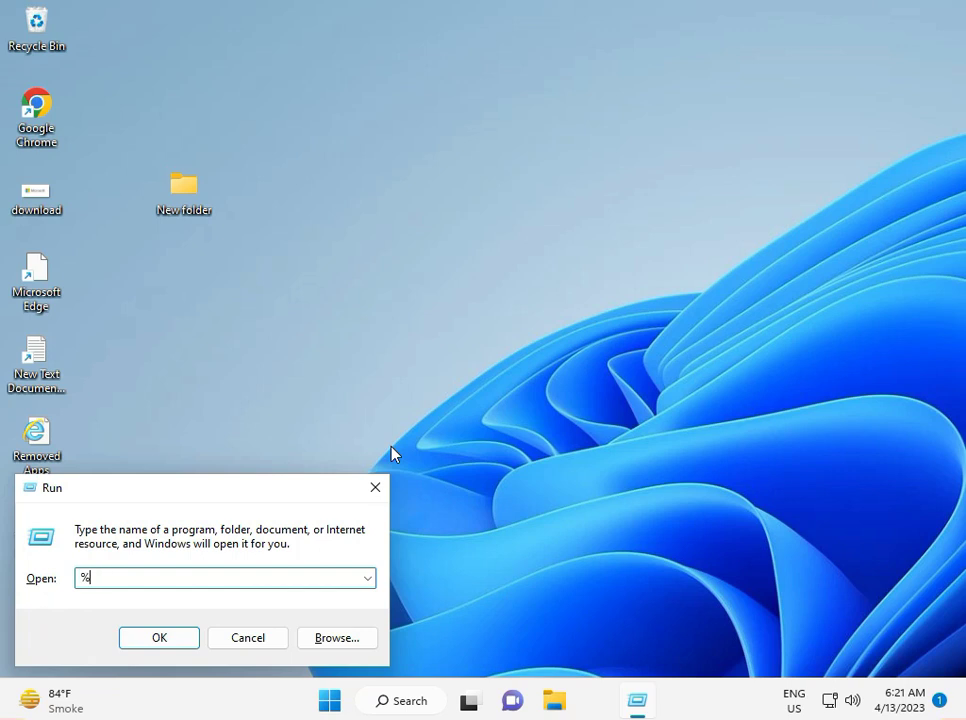
type("temp")
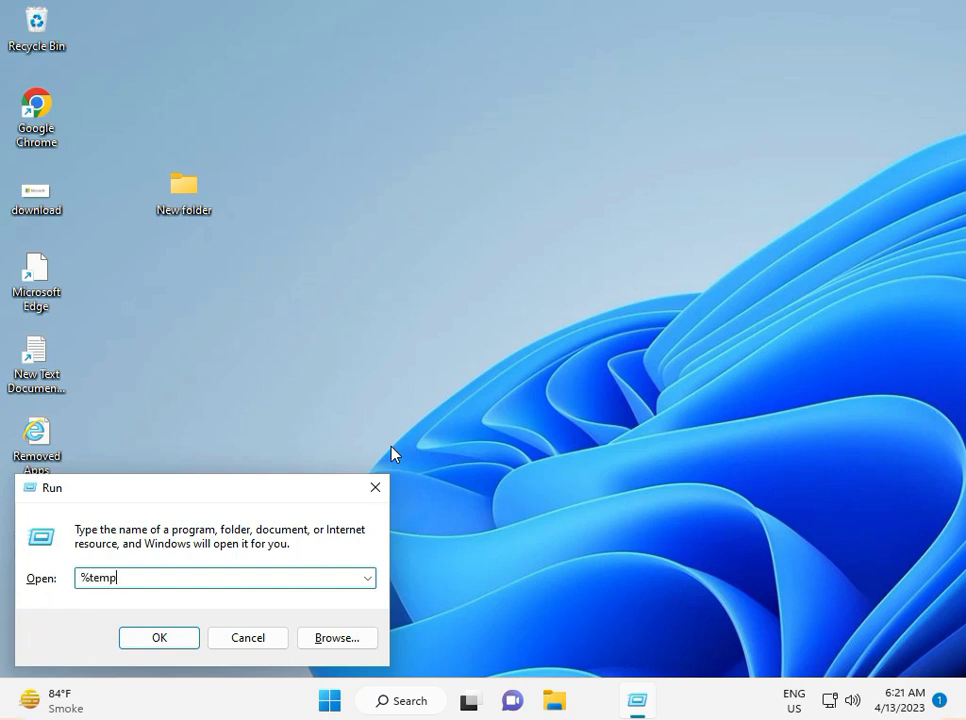
type("%")
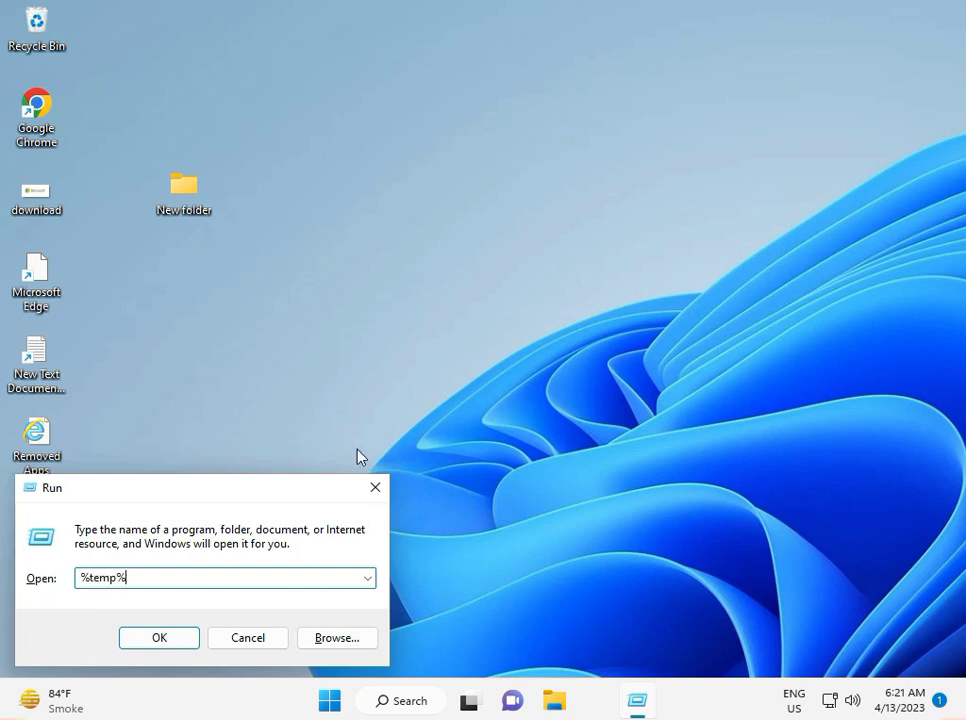
mouse_move(143, 577)
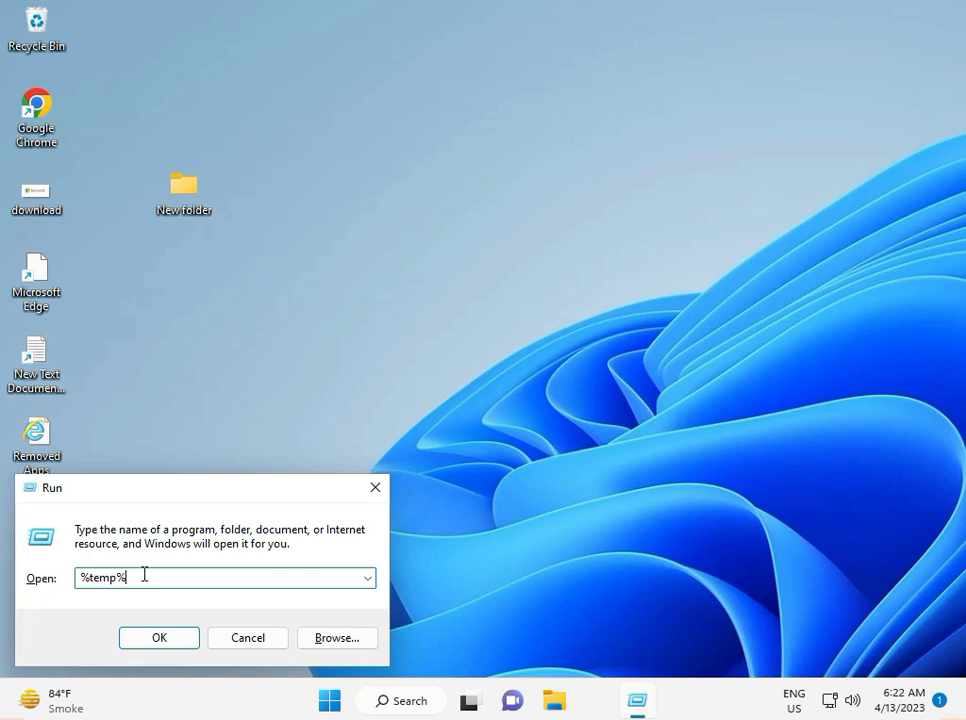
left_click(159, 637)
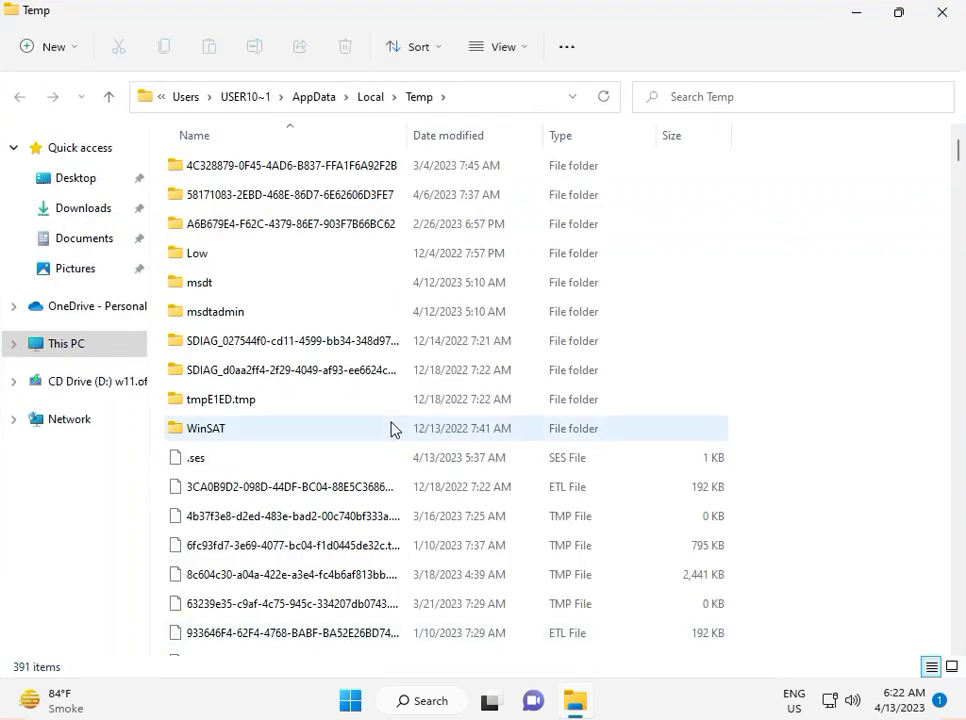
mouse_move(391, 428)
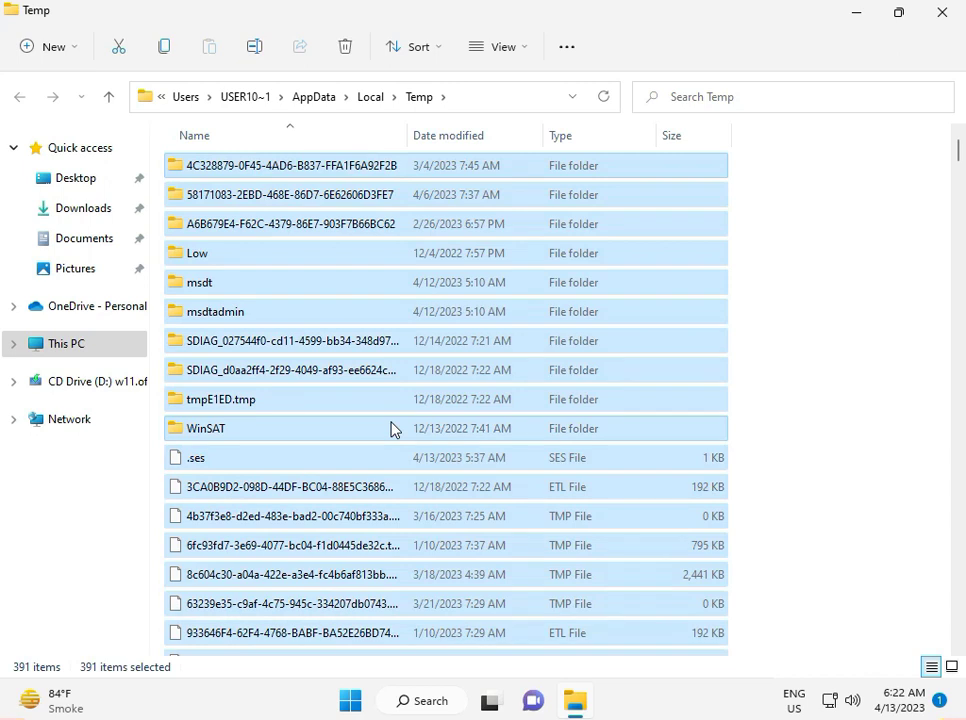
Delete everything in Temp, approving protected folders and skipping all in-use files.
left_click(344, 46)
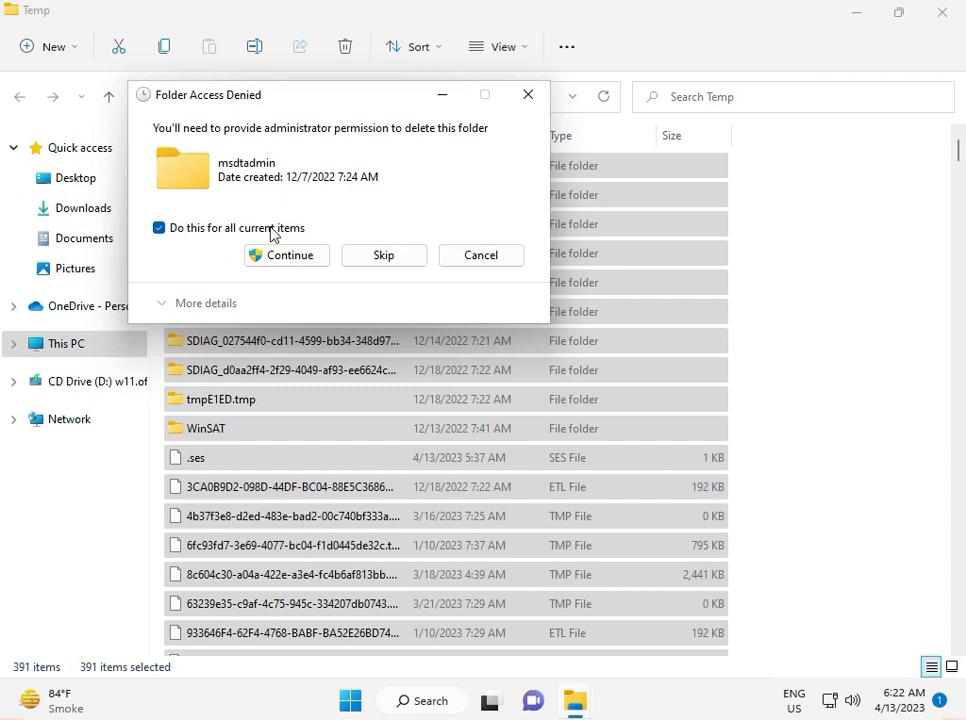
left_click(287, 255)
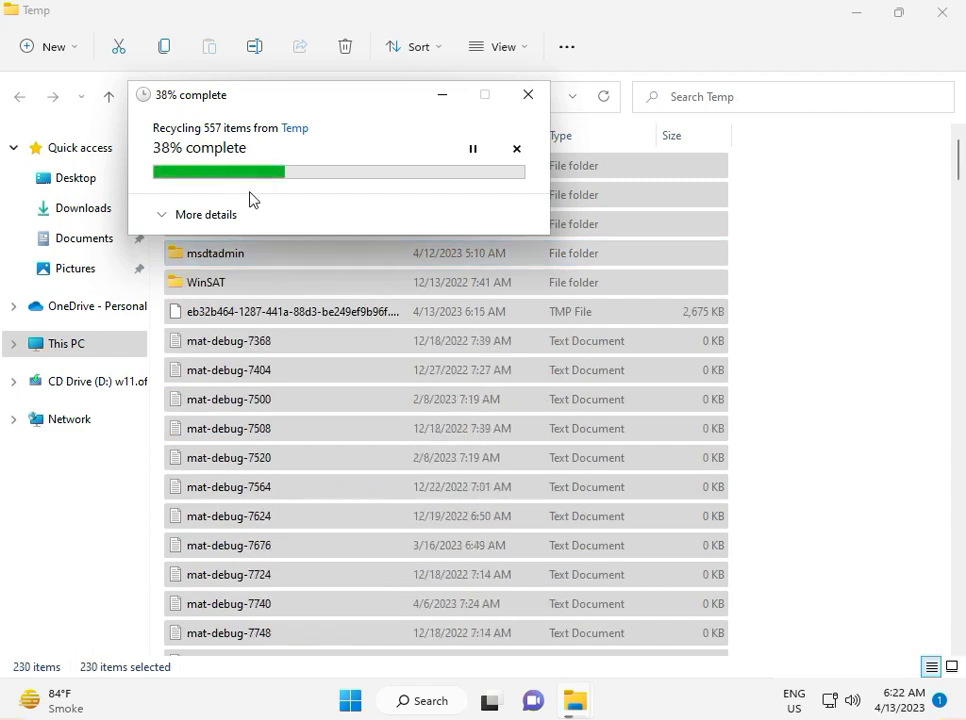
left_click(207, 214)
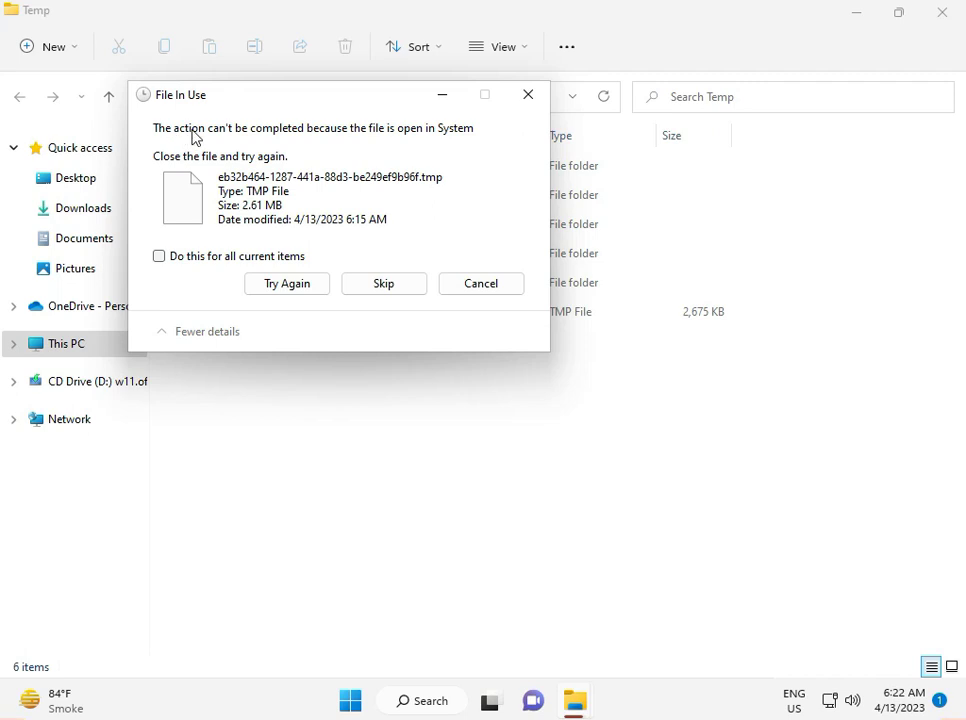
mouse_move(291, 141)
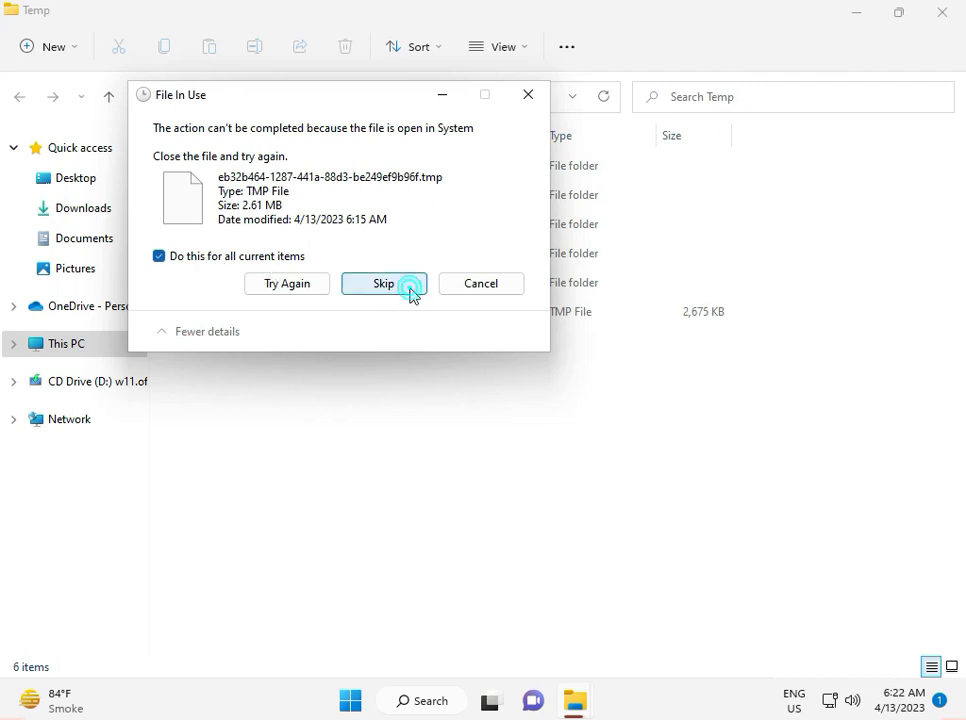
left_click(384, 283)
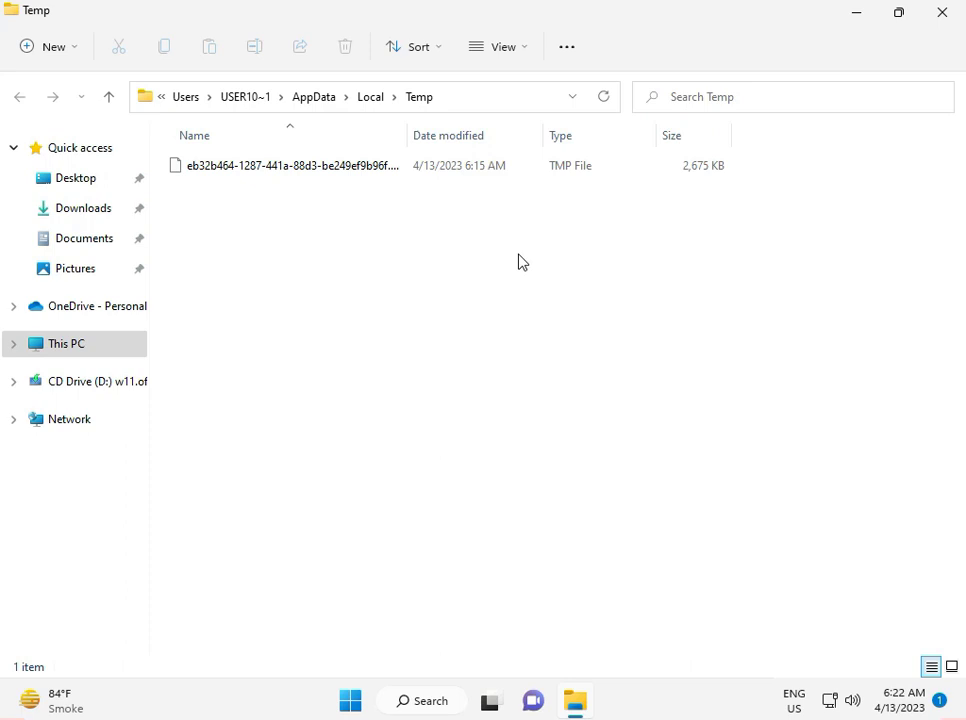
left_click(290, 165)
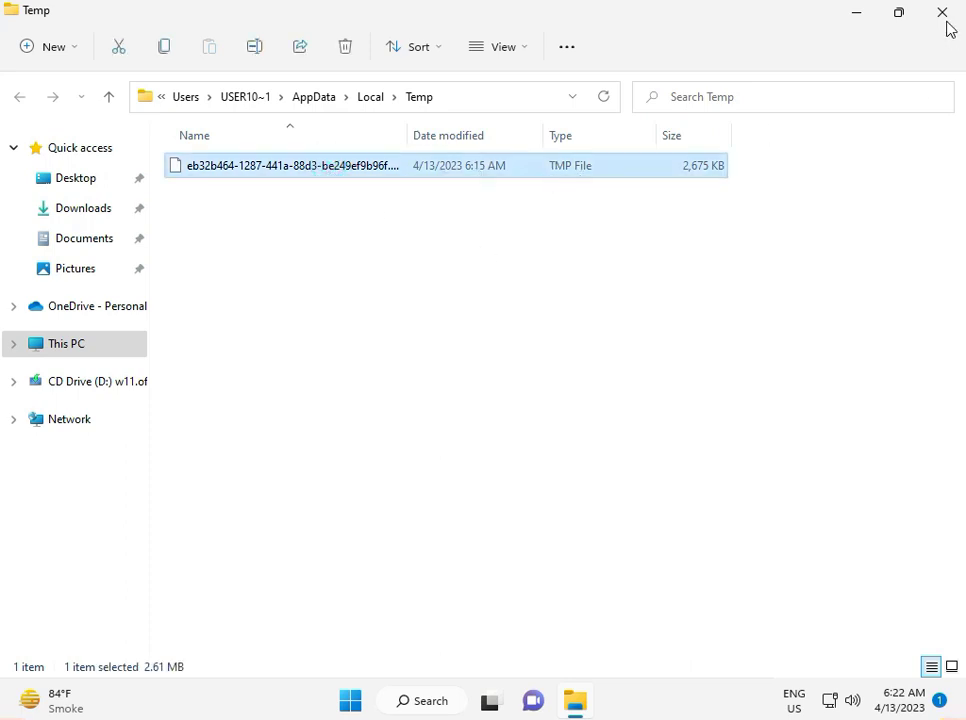
Open Local Disk (C:) Properties from This PC, showing 27.5 GB free of 61.9 GB.
left_click(66, 343)
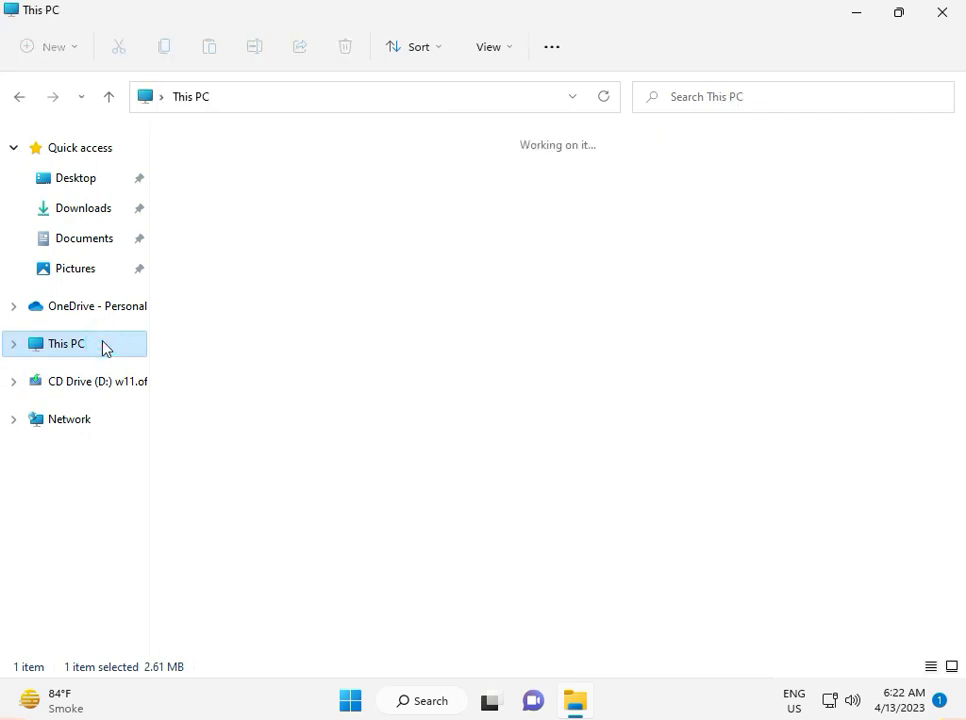
left_click(66, 343)
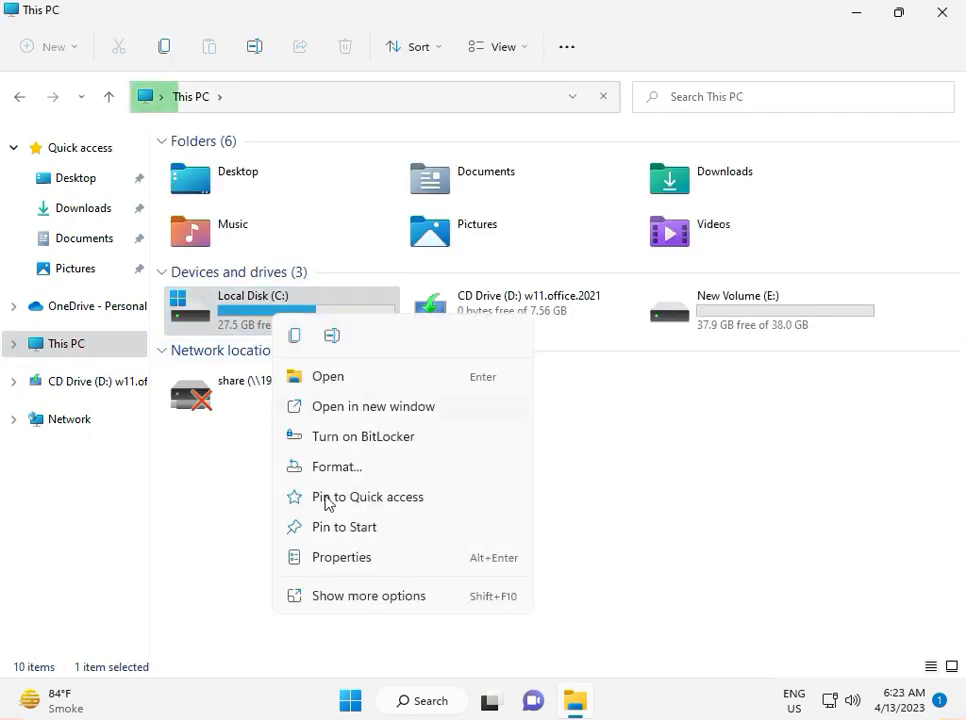
left_click(367, 595)
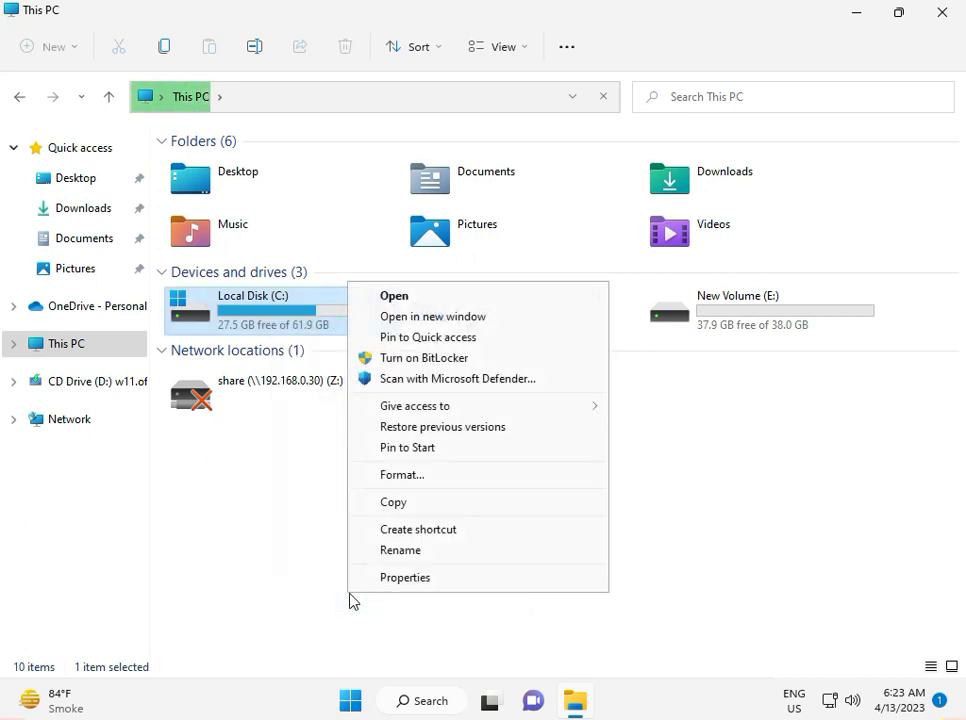
left_click(405, 577)
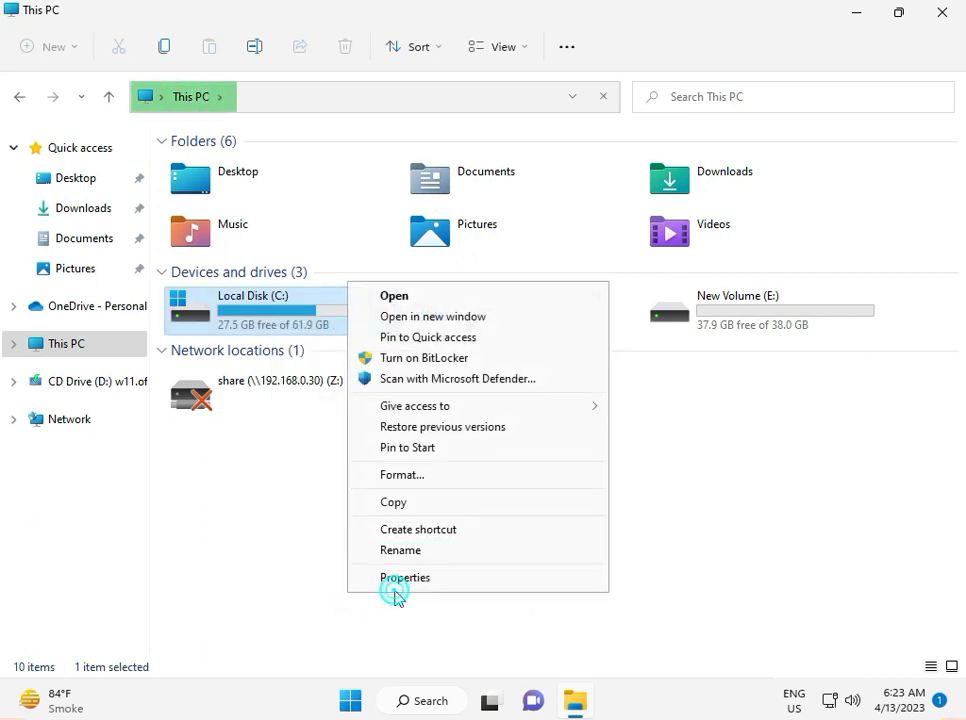
left_click(404, 577)
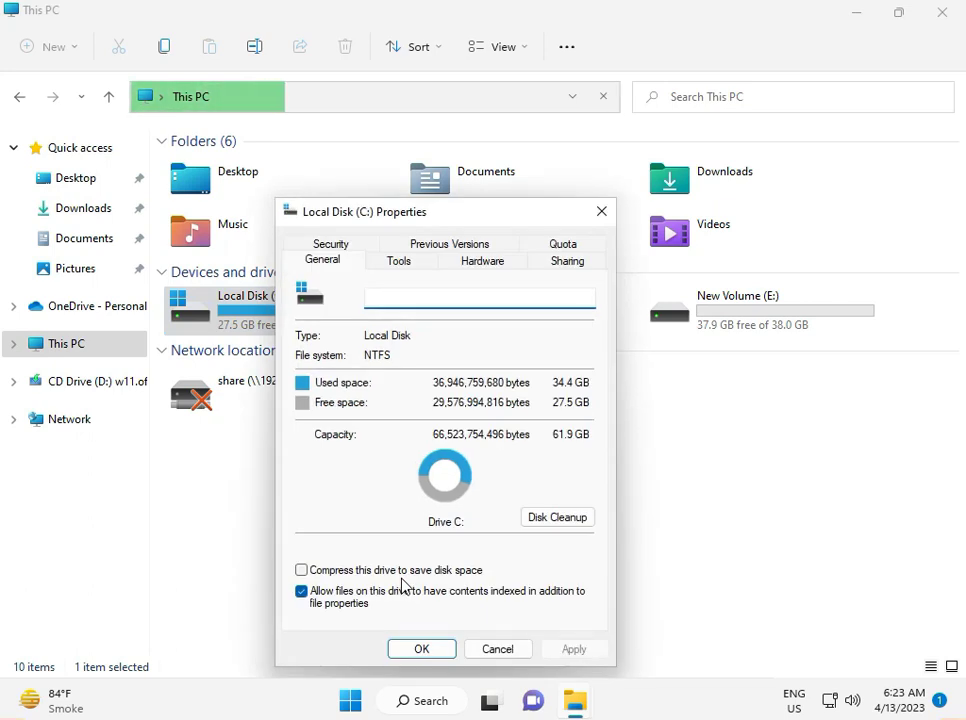
left_click(479, 296)
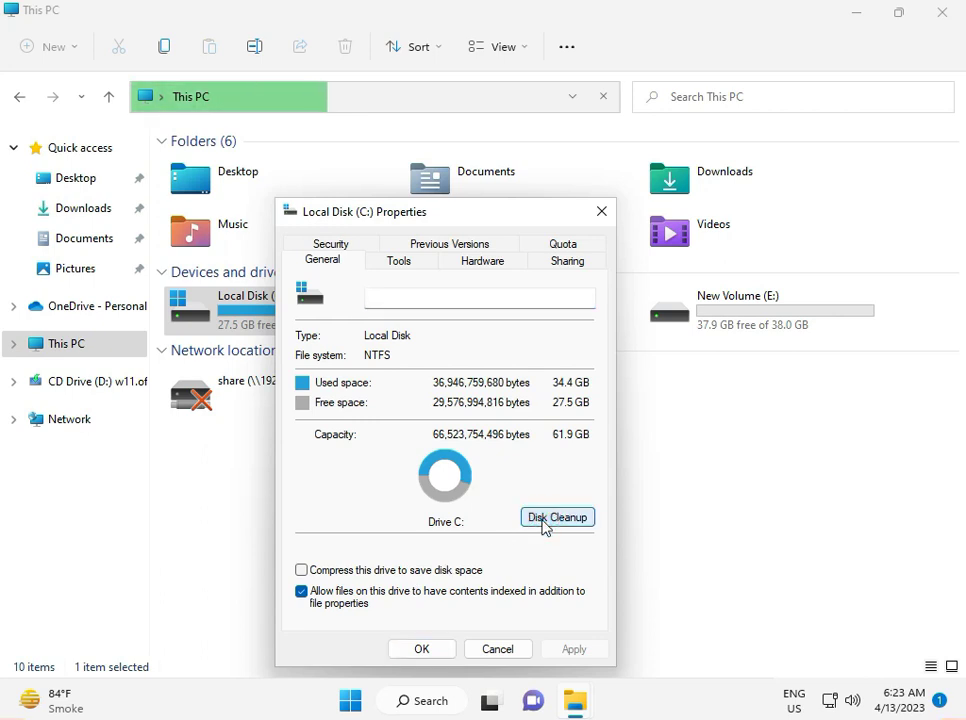
Run Disk Cleanup on C:, mark Temporary files and Recycle Bin, and rescan system files.
left_click(557, 517)
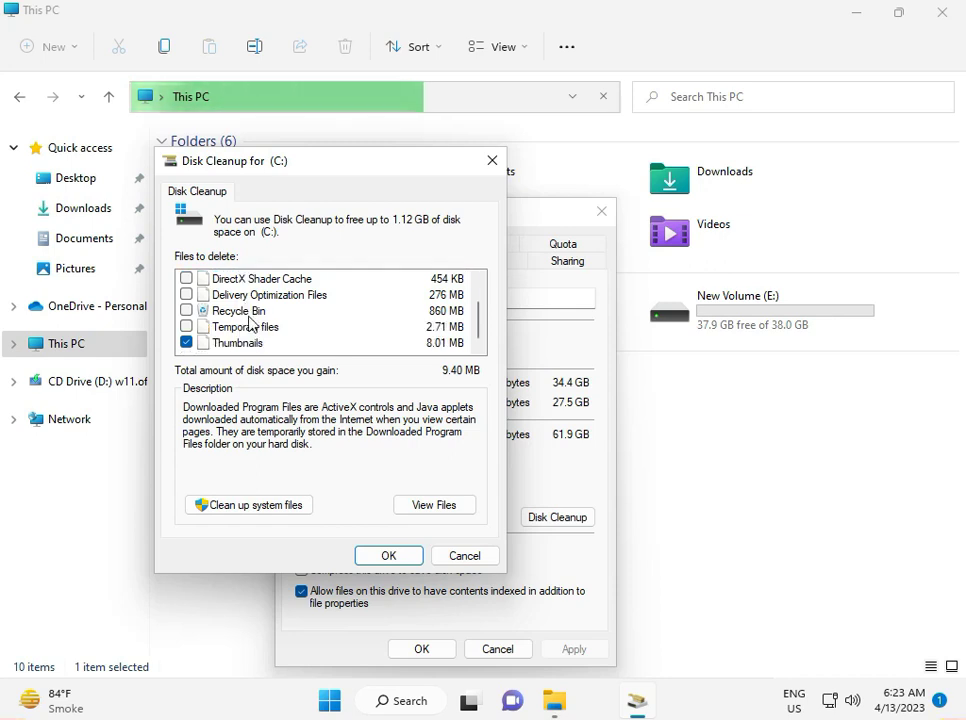
left_click(187, 327)
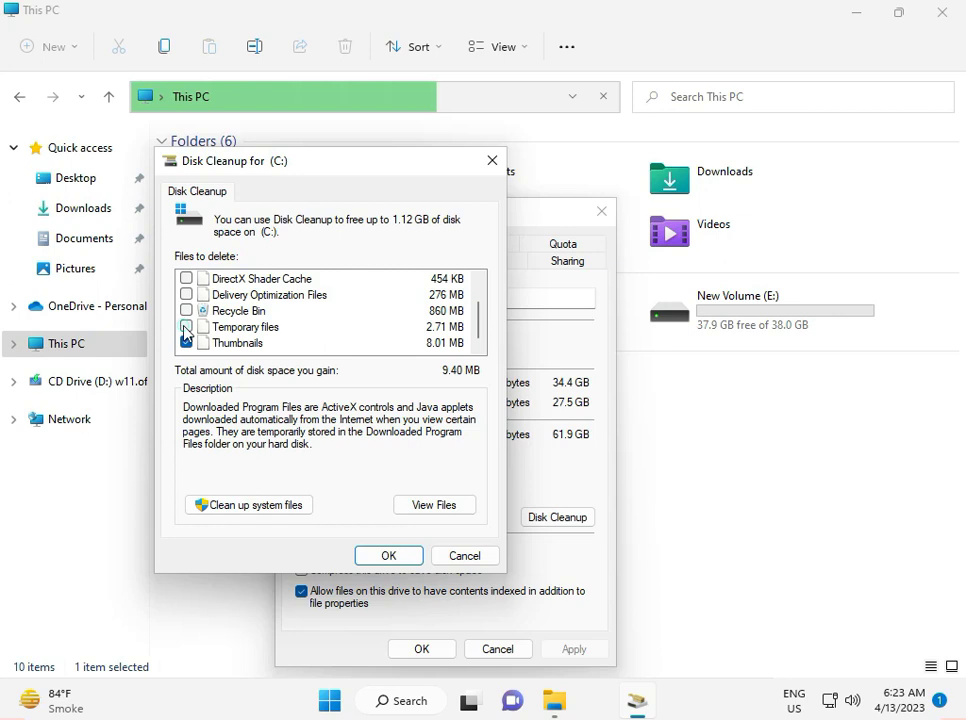
left_click(186, 326)
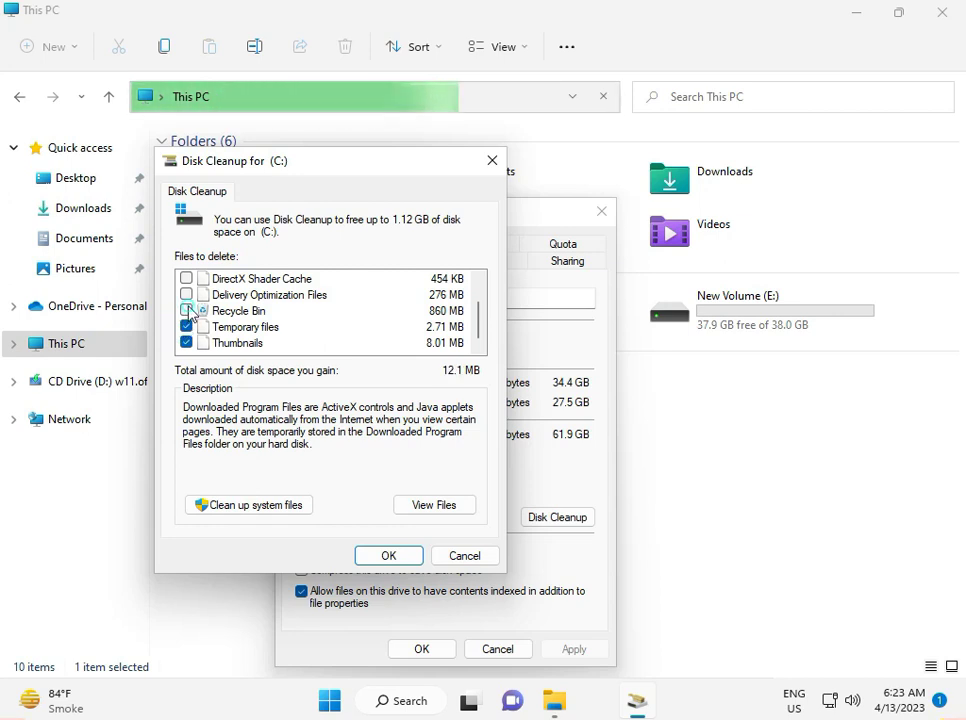
left_click(186, 310)
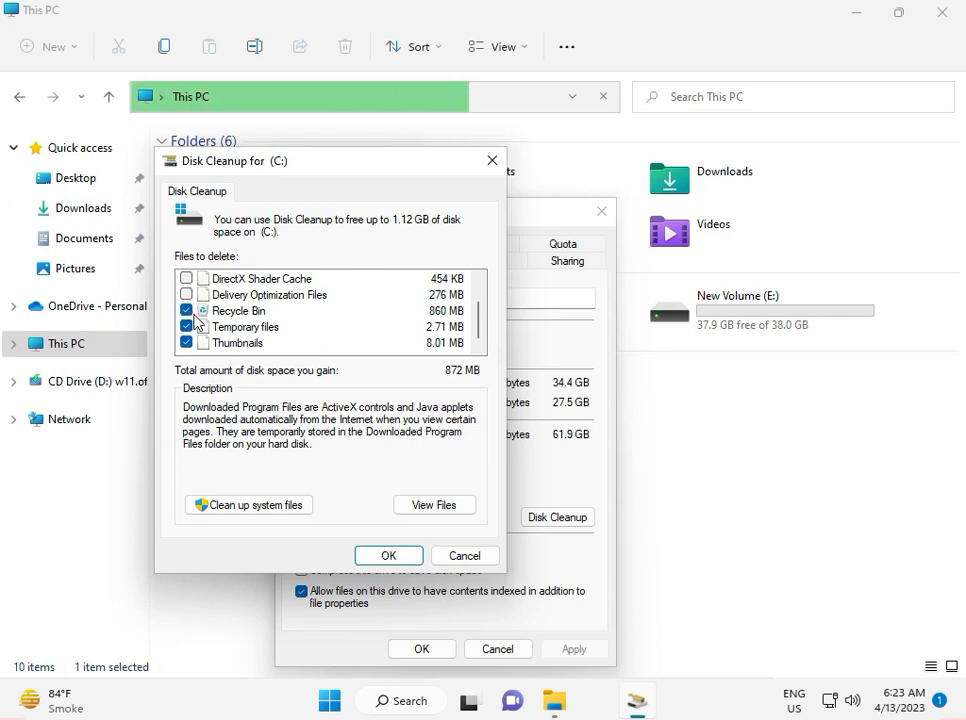
mouse_move(226, 323)
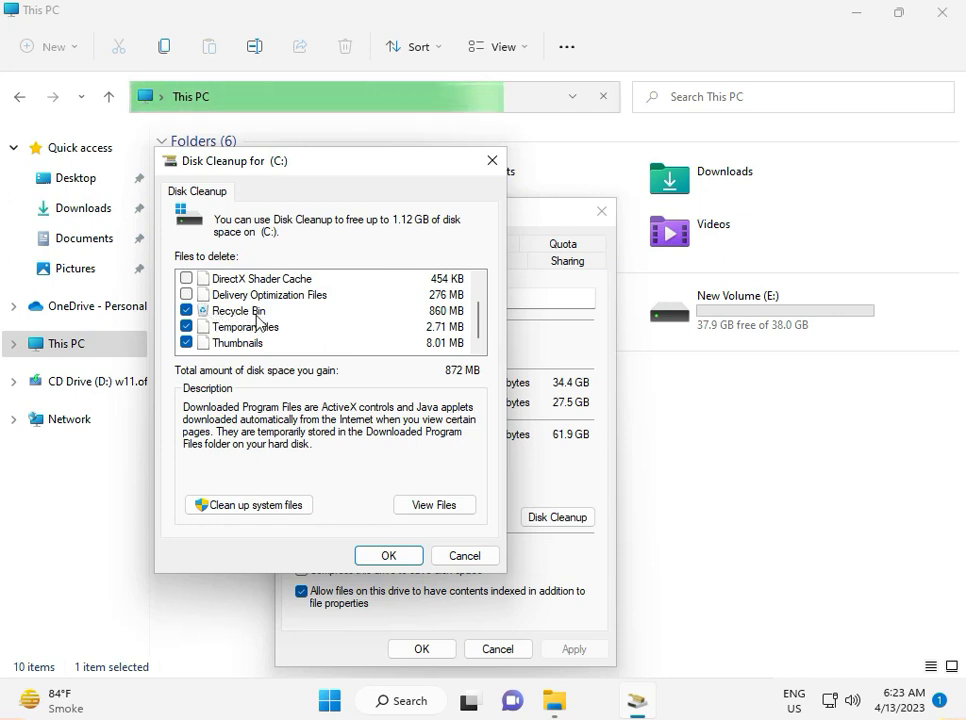
left_click(247, 504)
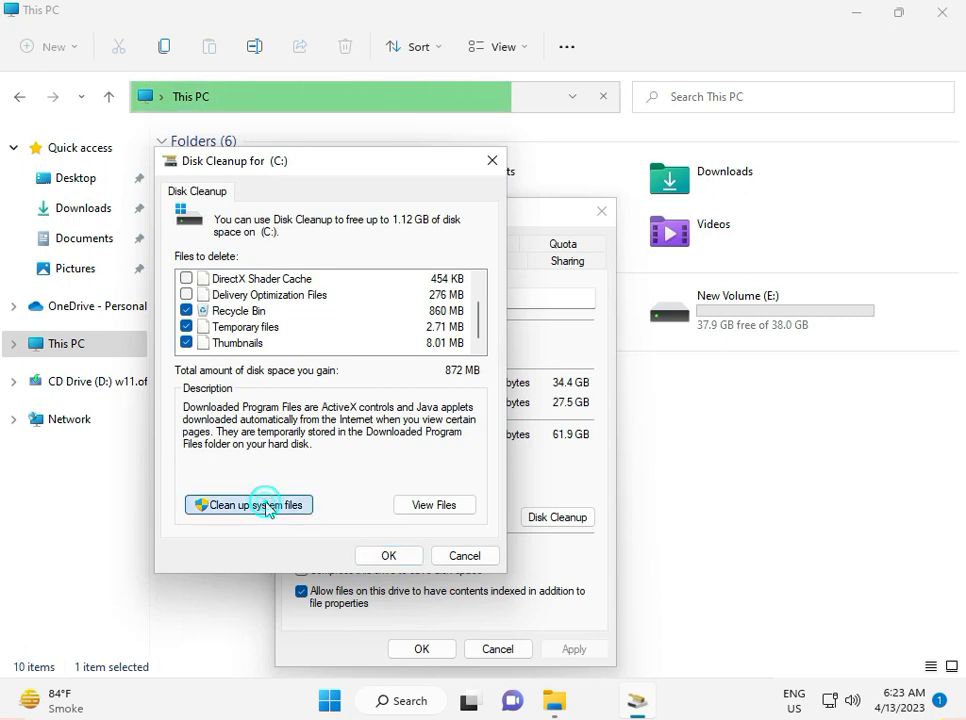
left_click(248, 504)
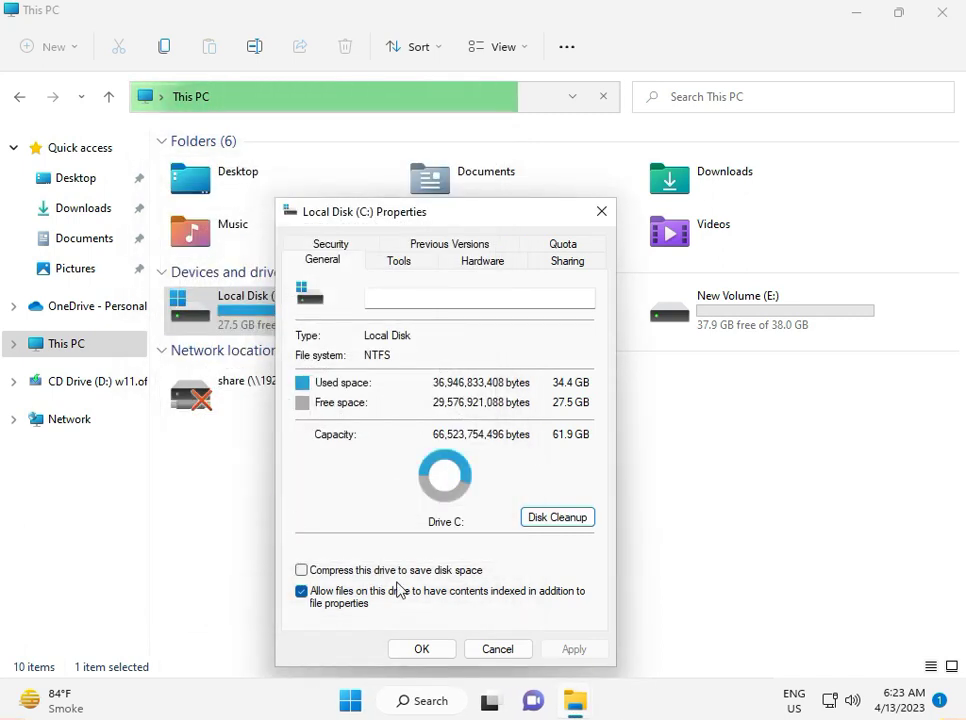
Close the Local Disk (C:) Properties dialog and the File Explorer window.
left_click(421, 648)
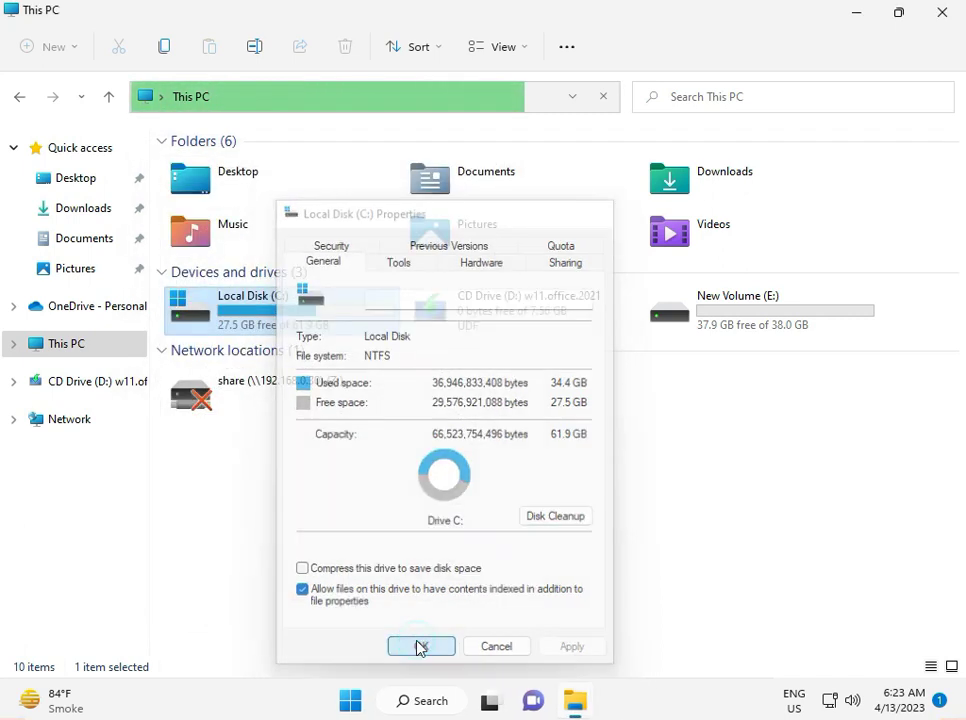
left_click(420, 645)
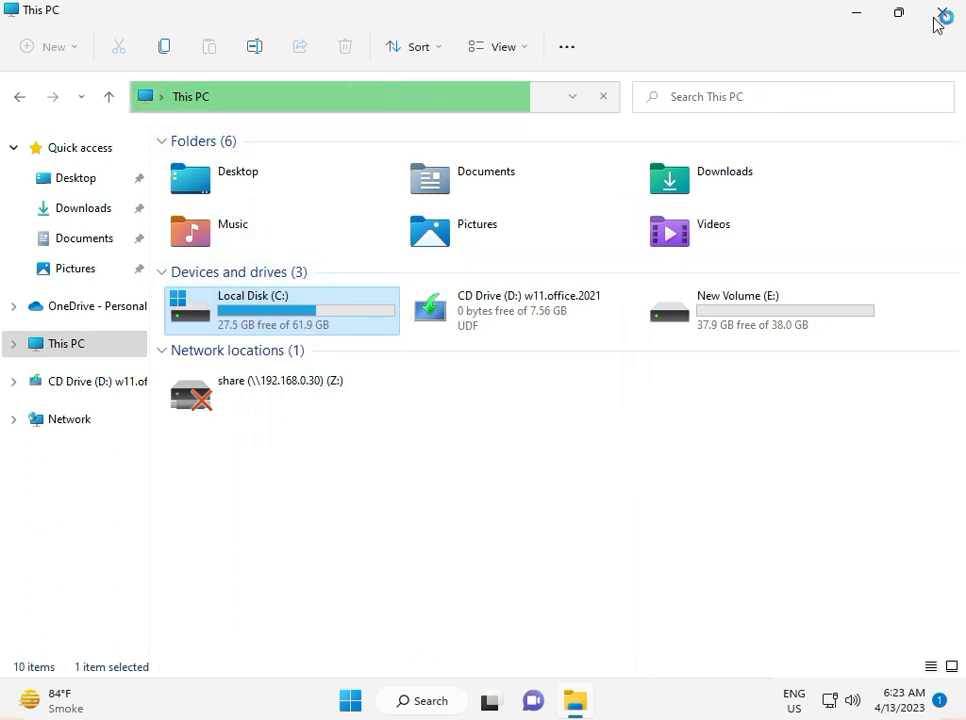
left_click(944, 12)
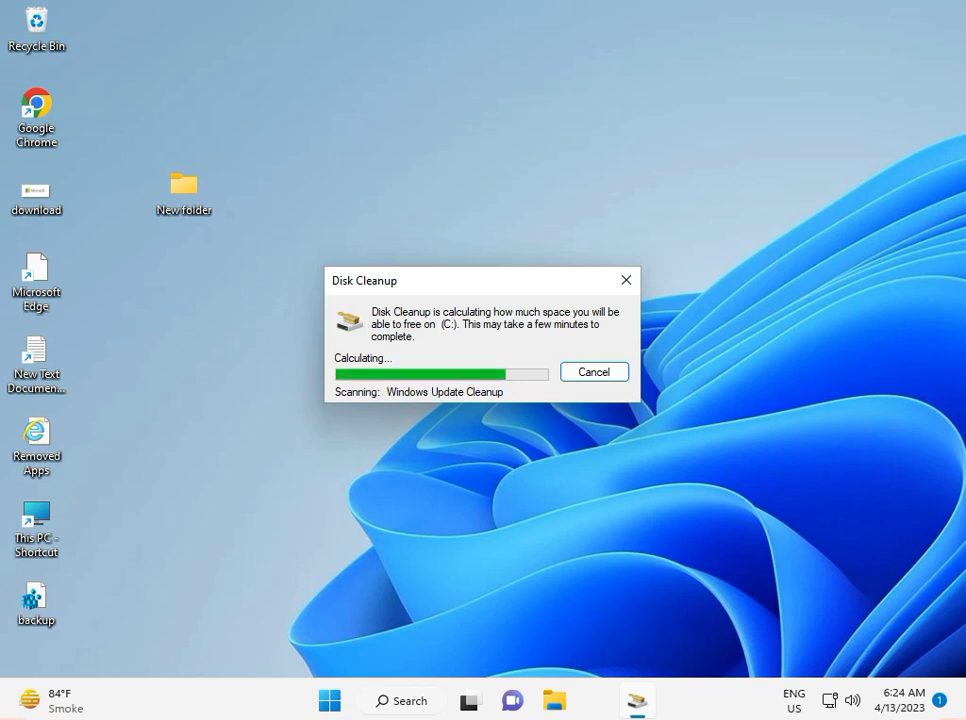
mouse_move(421, 280)
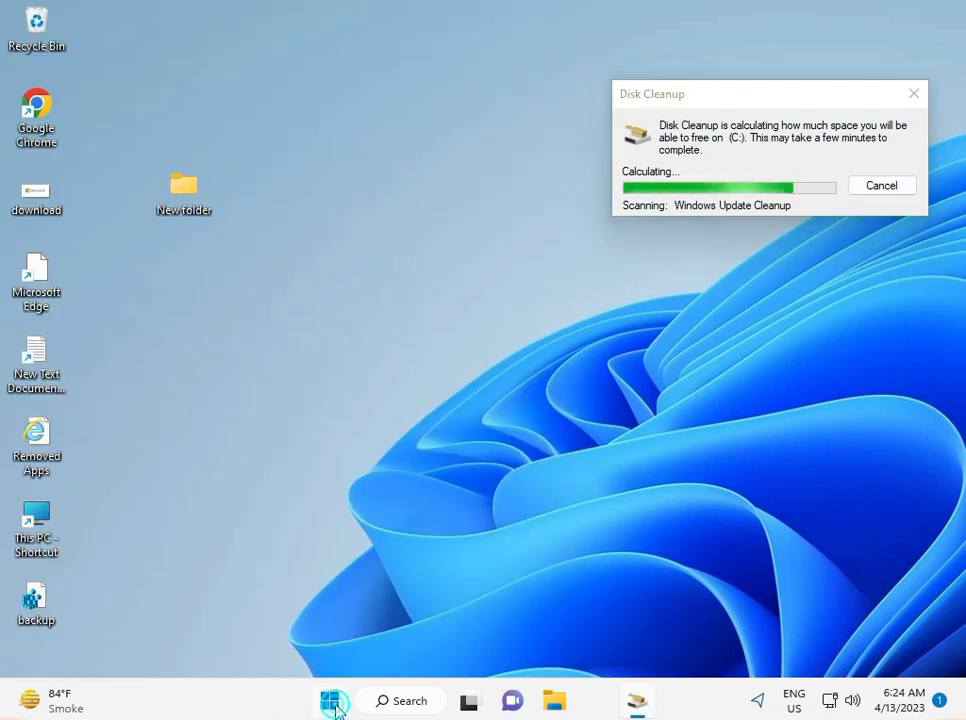
Launch System Configuration via a 'sys' search and choose Selective startup.
left_click(330, 700)
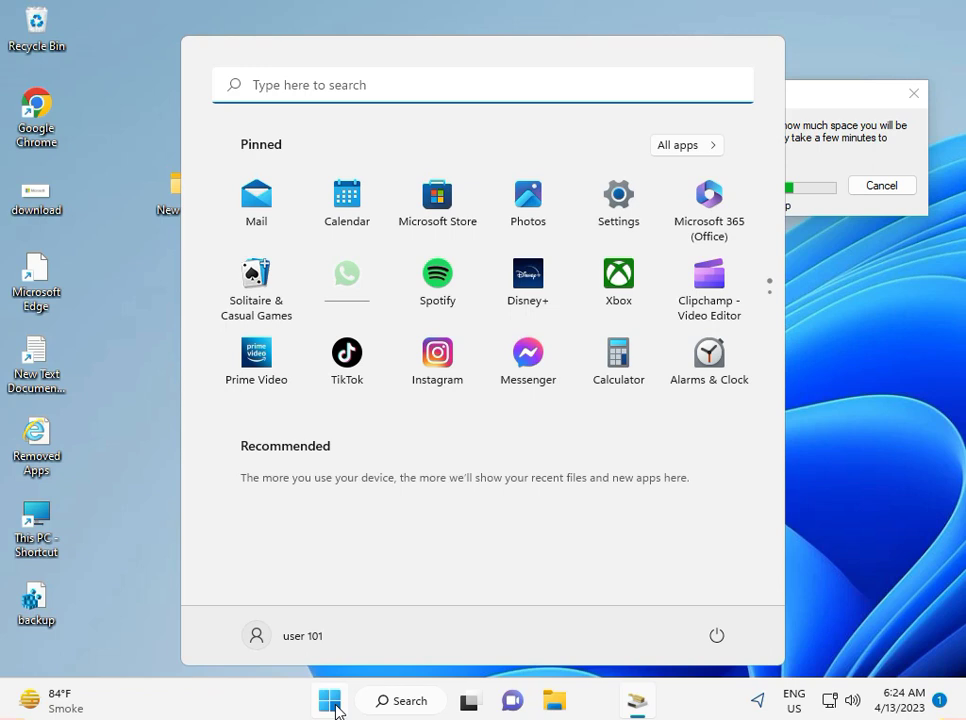
type("sys")
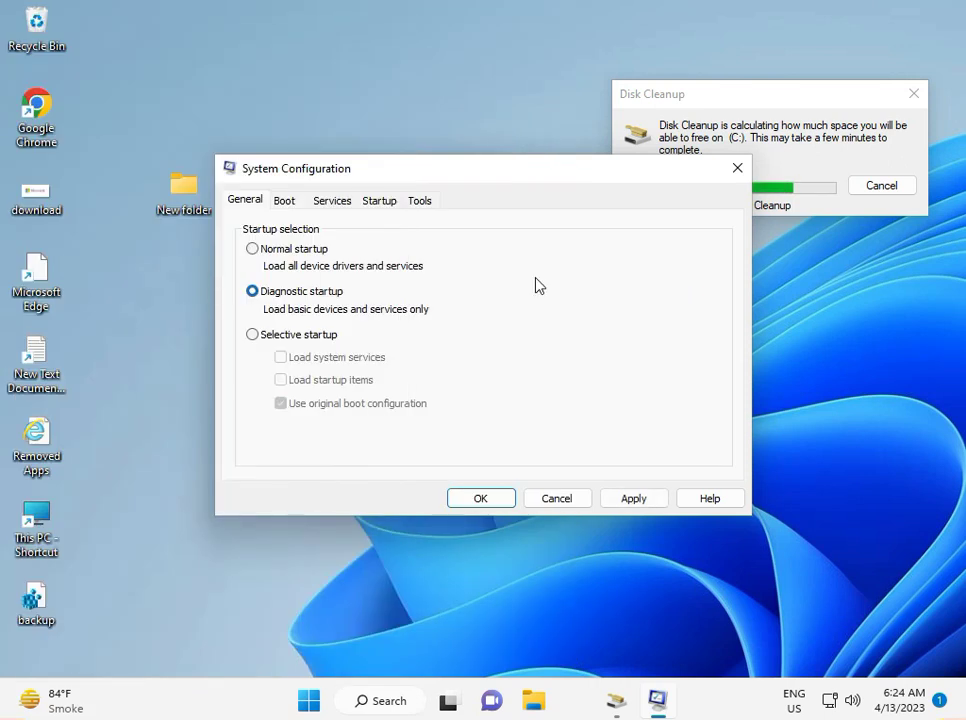
left_click(252, 334)
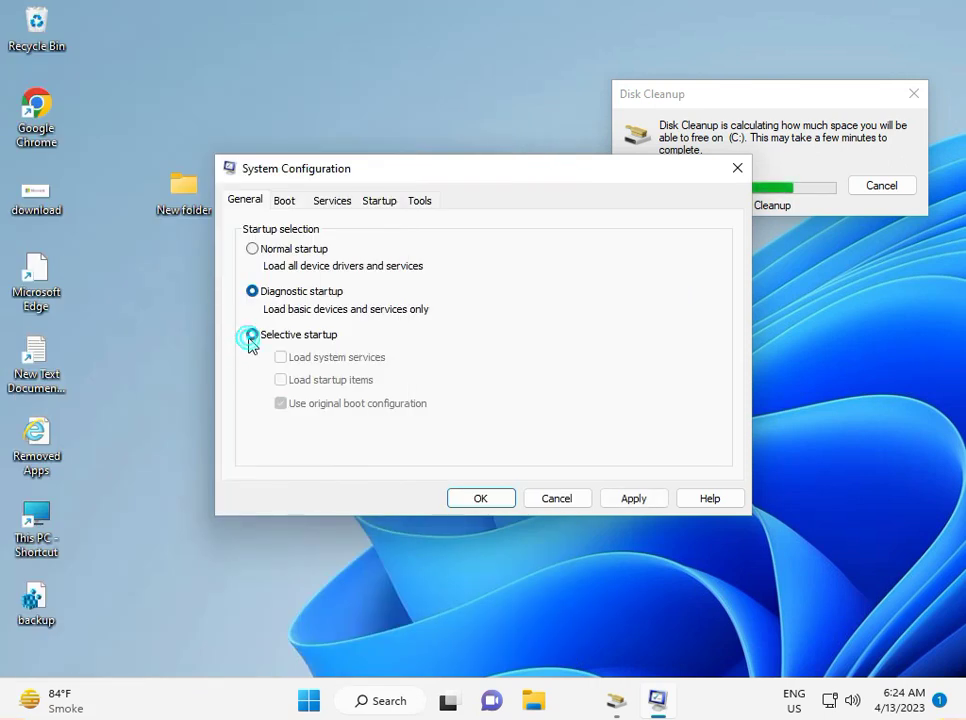
left_click(252, 334)
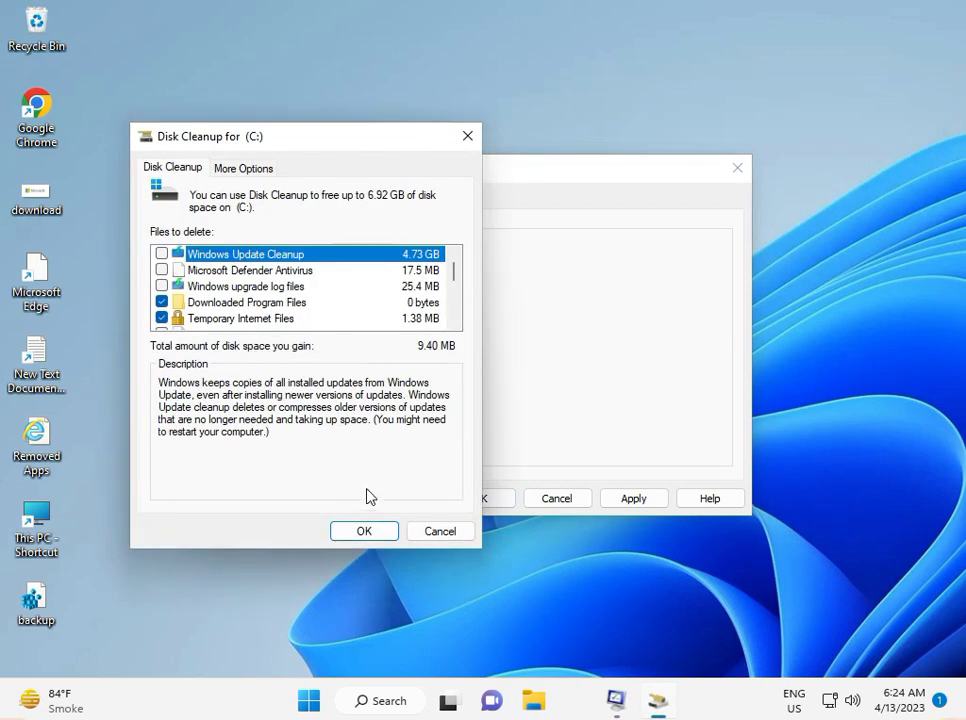
Confirm Disk Cleanup and permanently delete the checked files from drive C.
left_click(363, 531)
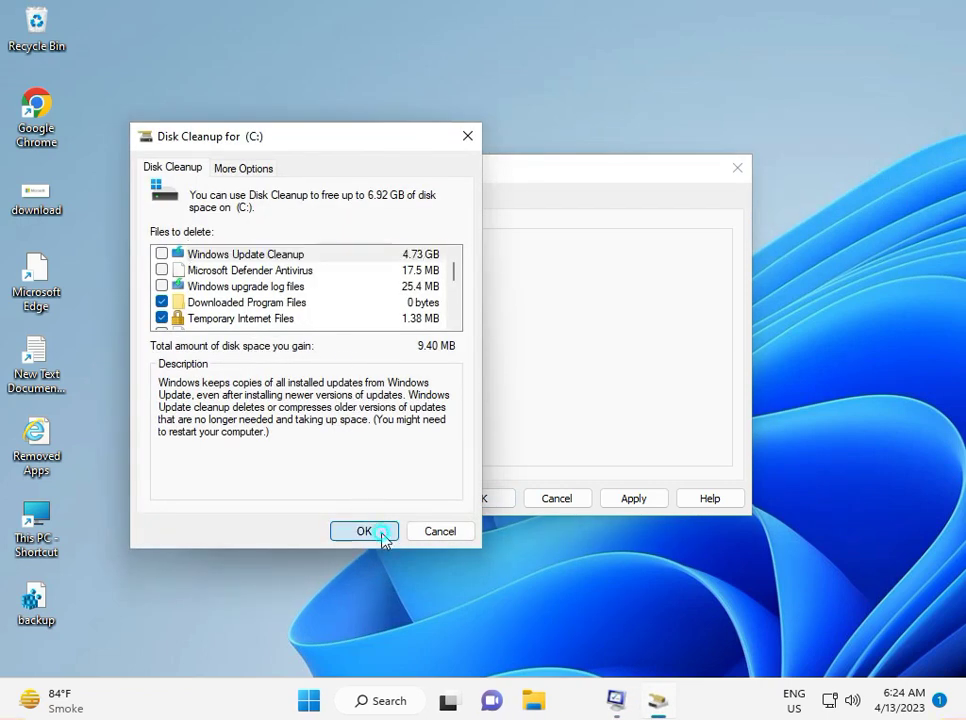
left_click(364, 531)
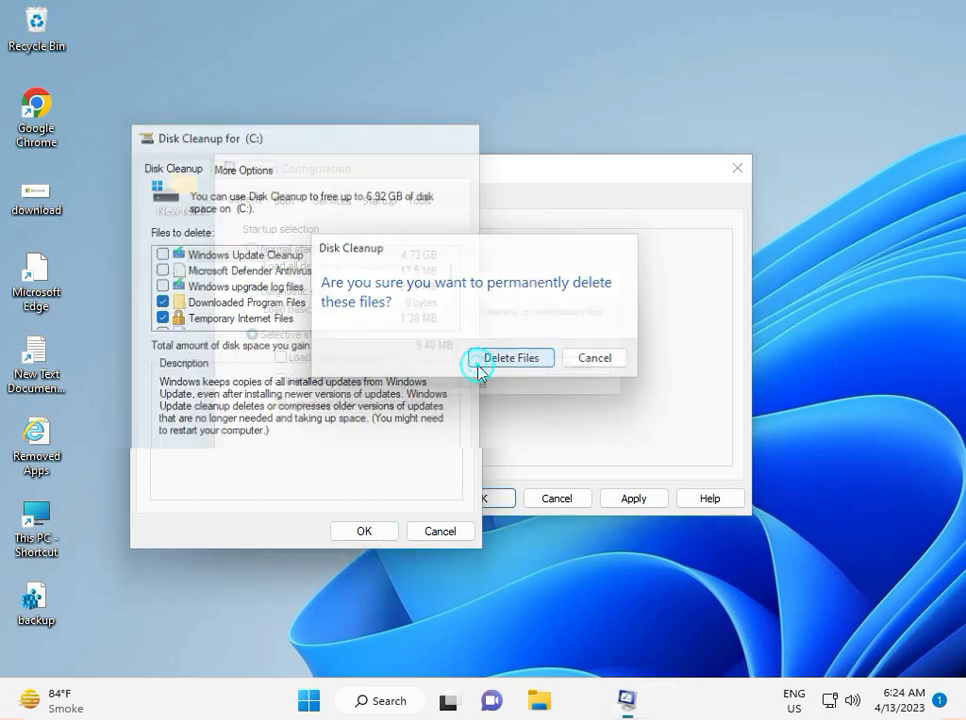
left_click(513, 358)
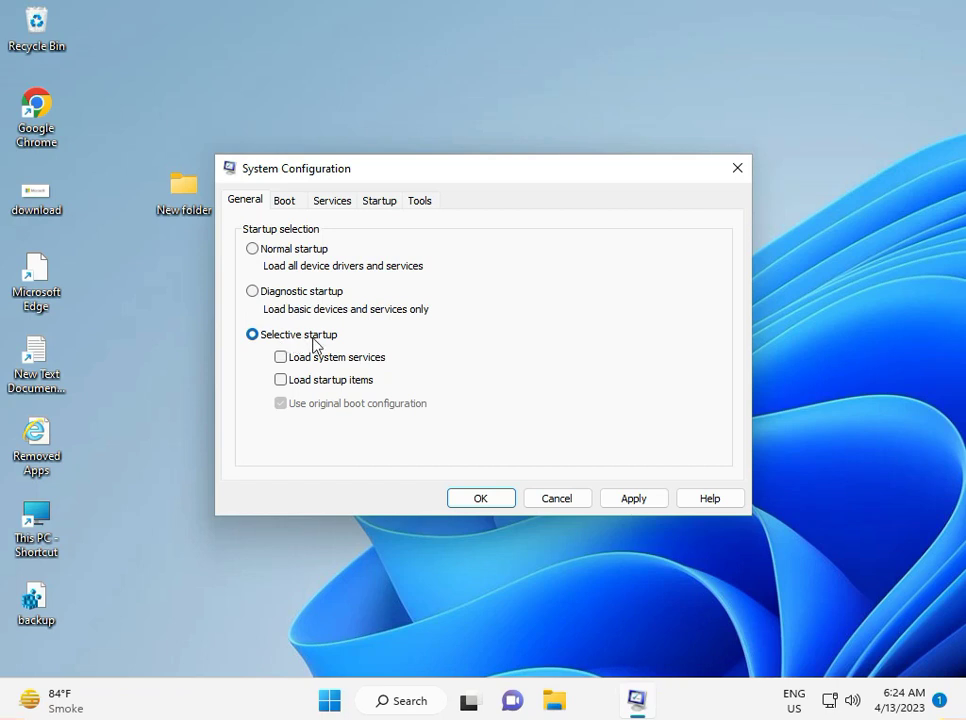
Keep system services loading, then hide all Microsoft services on the Services tab.
left_click(281, 357)
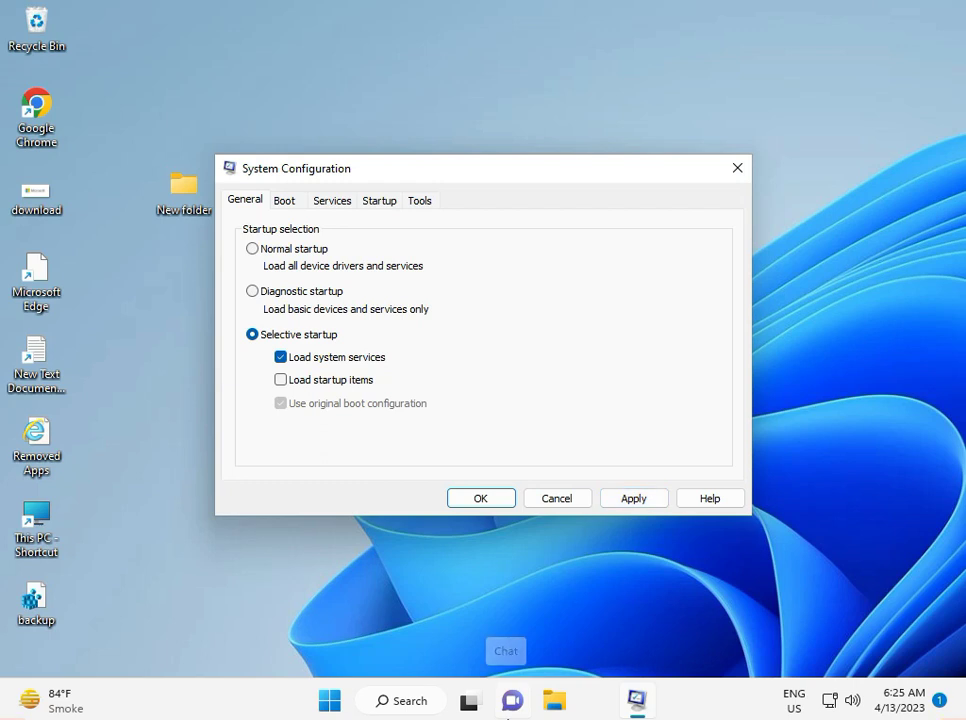
left_click(331, 200)
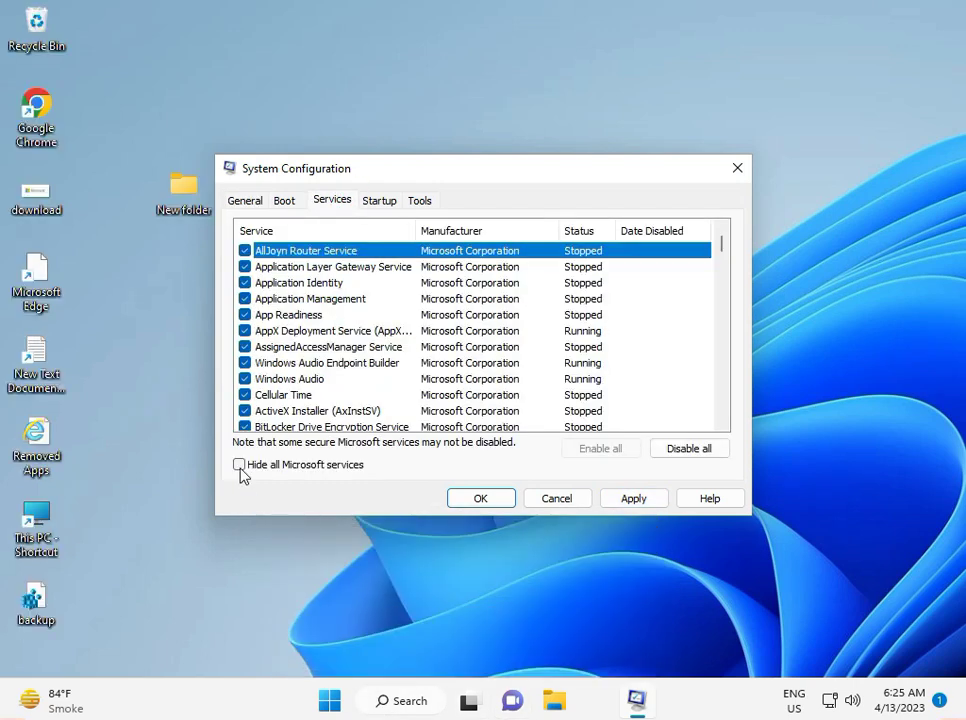
left_click(239, 464)
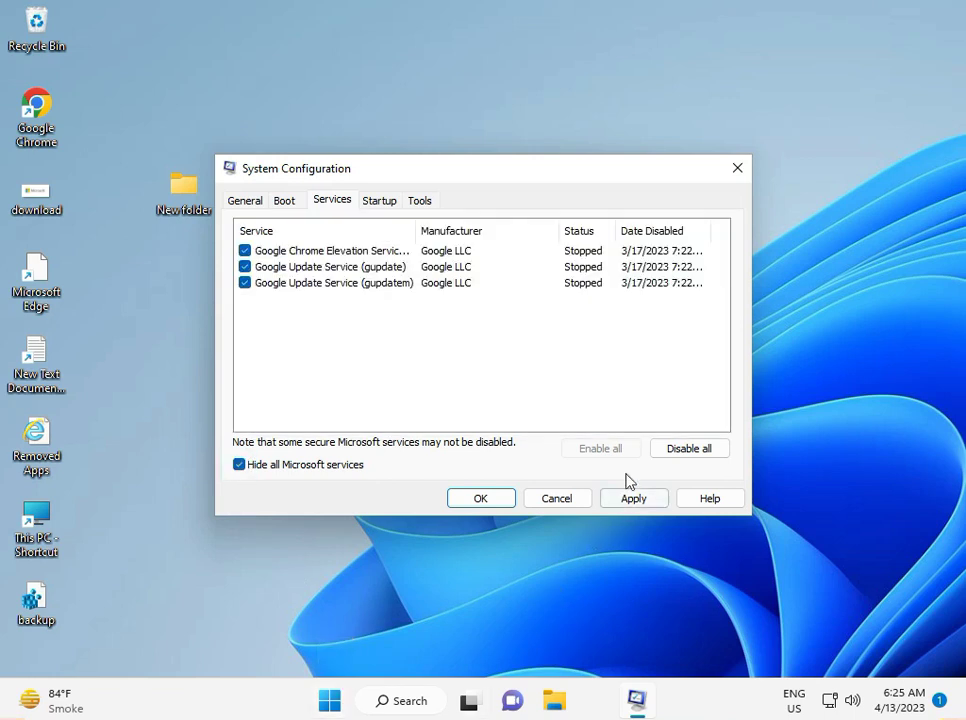
Disable the three remaining Google services and apply the change.
left_click(689, 448)
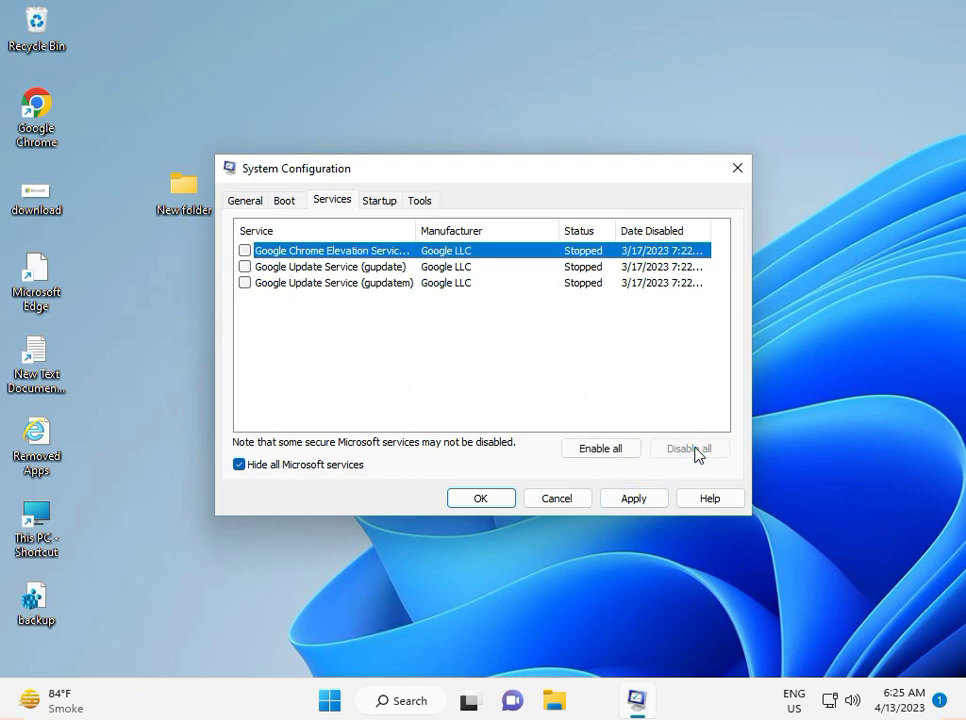
left_click(689, 448)
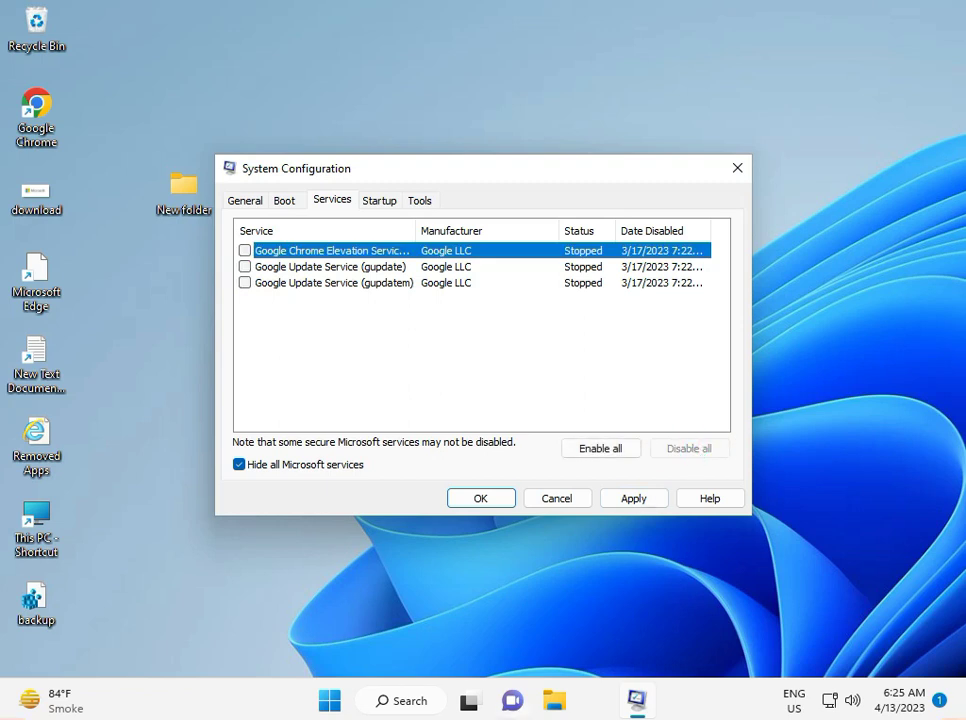
mouse_move(513, 700)
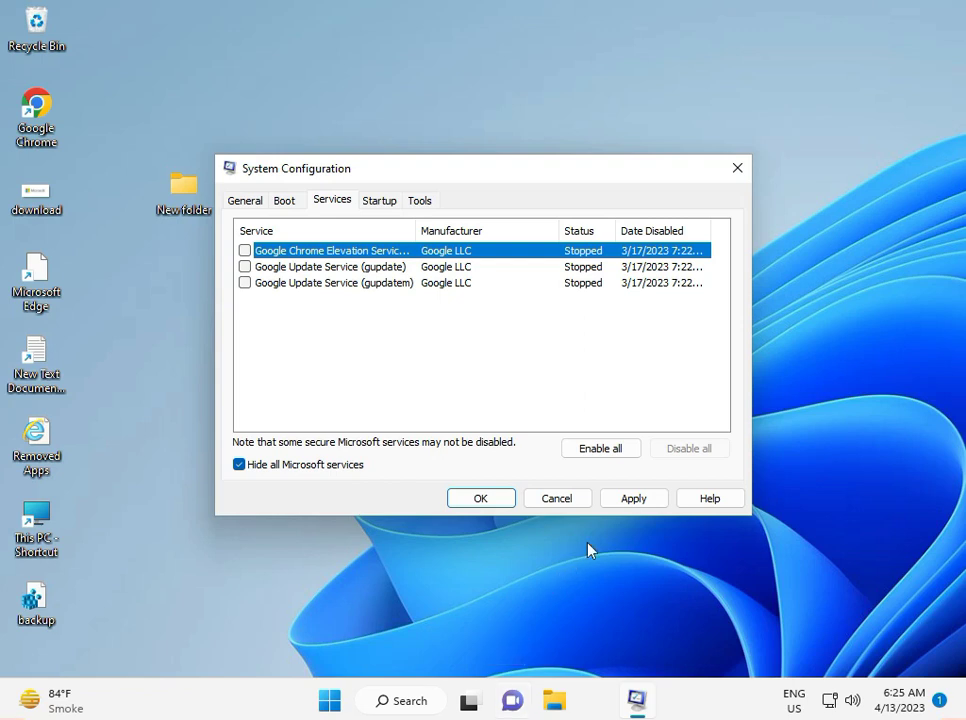
left_click(480, 498)
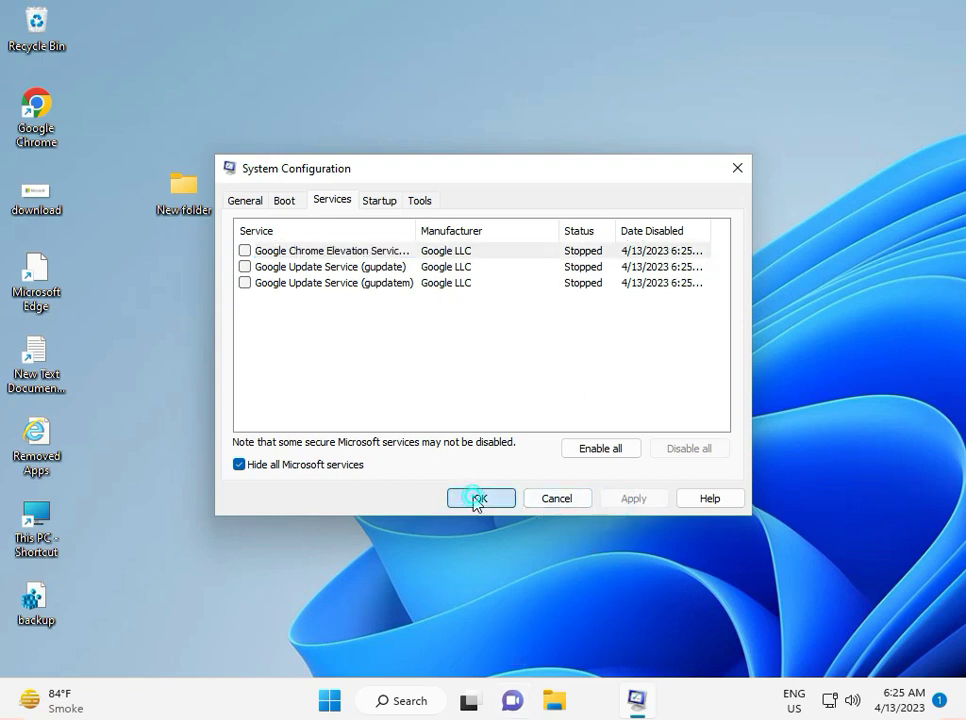
left_click(480, 498)
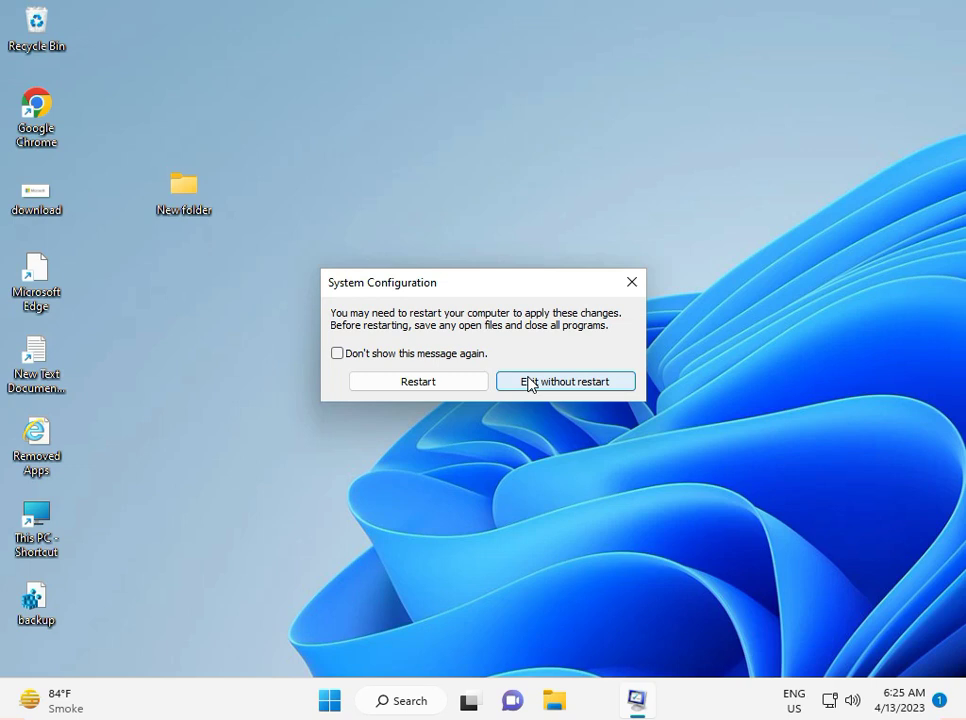
Choose Exit without restart to close System Configuration.
left_click(565, 381)
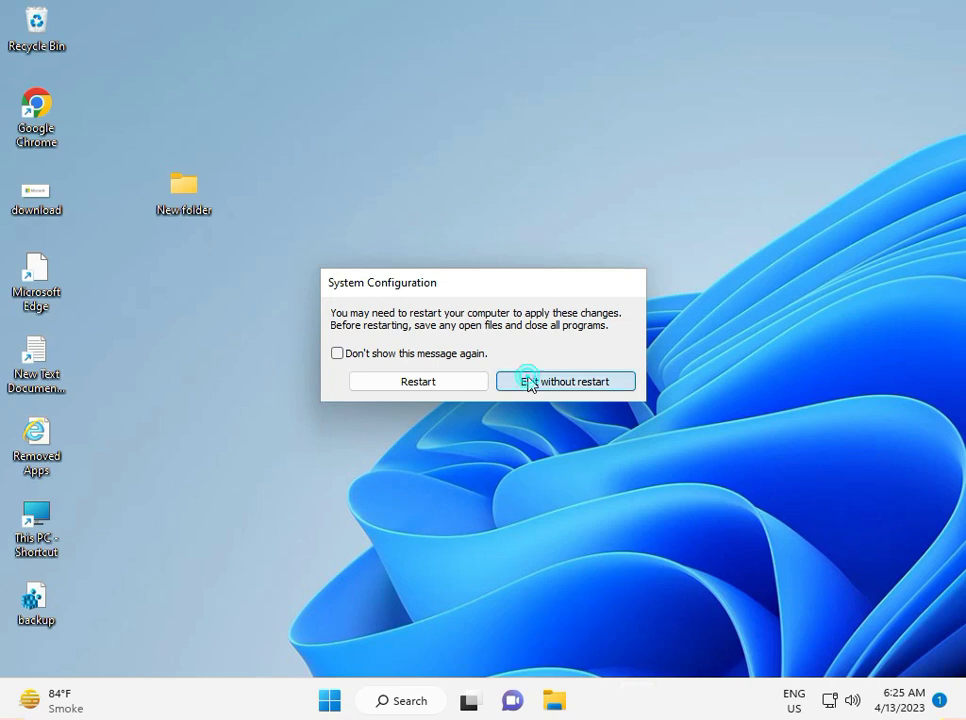
left_click(564, 381)
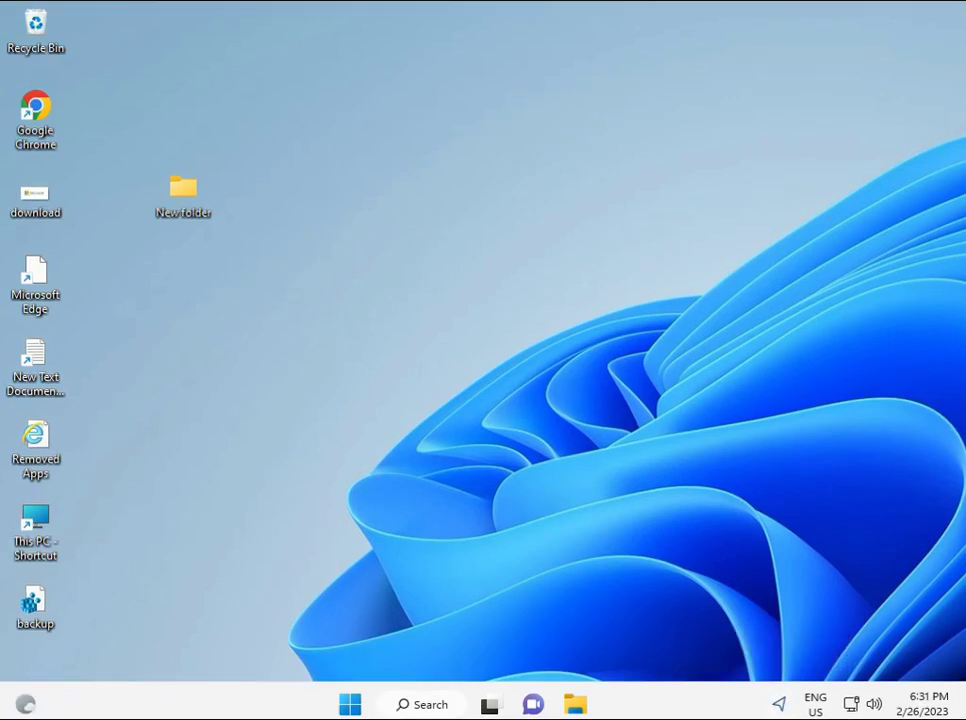
Search Start for cmd and run Command Prompt as administrator.
left_click(349, 704)
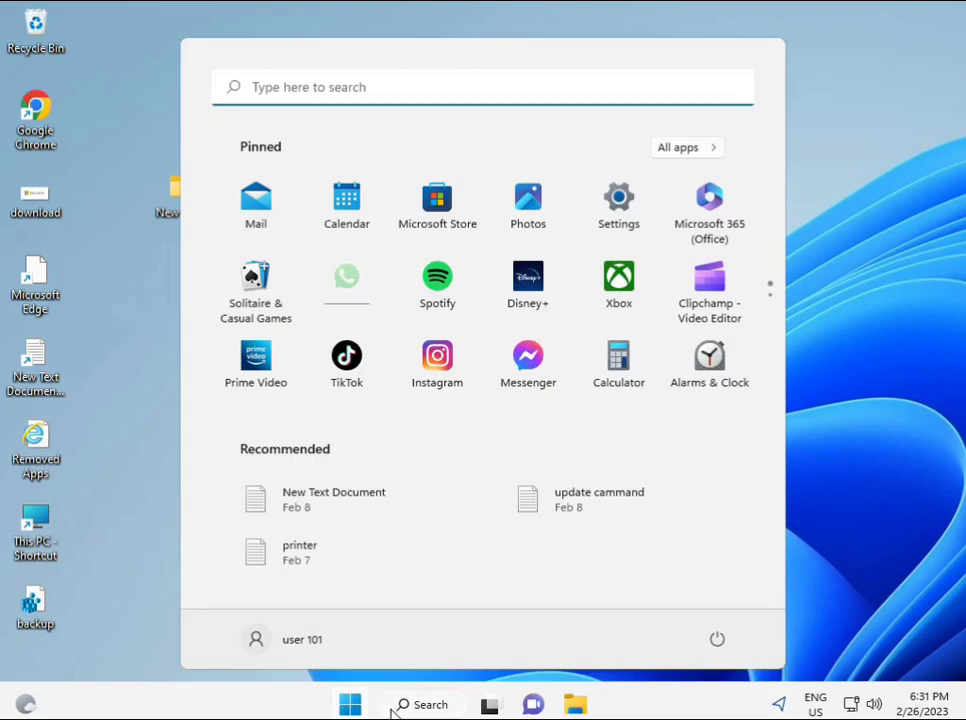
type("cmd")
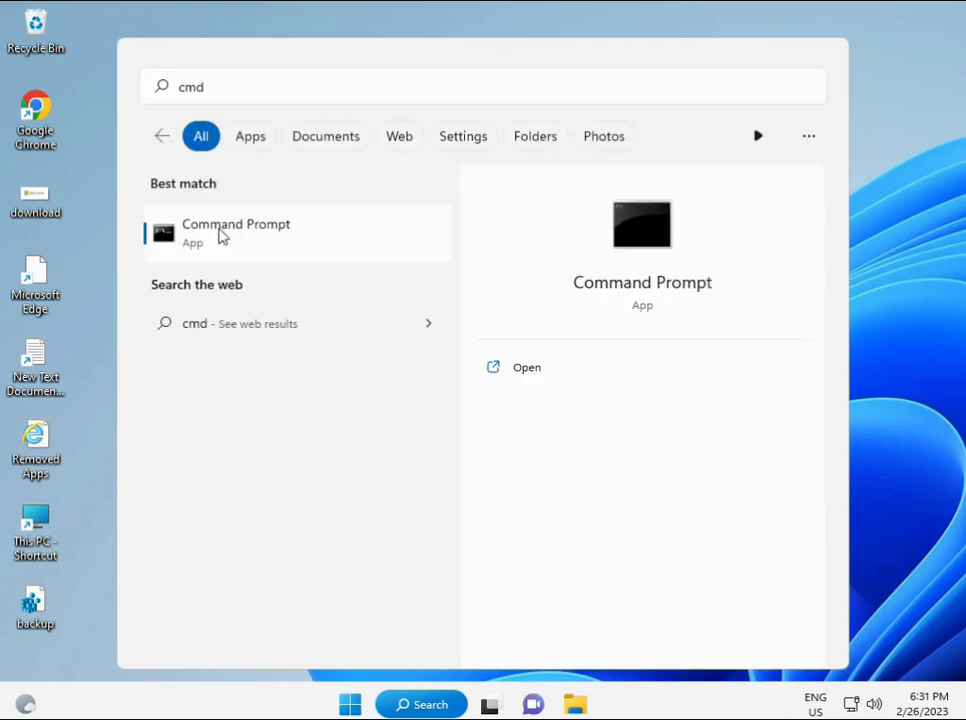
mouse_move(247, 240)
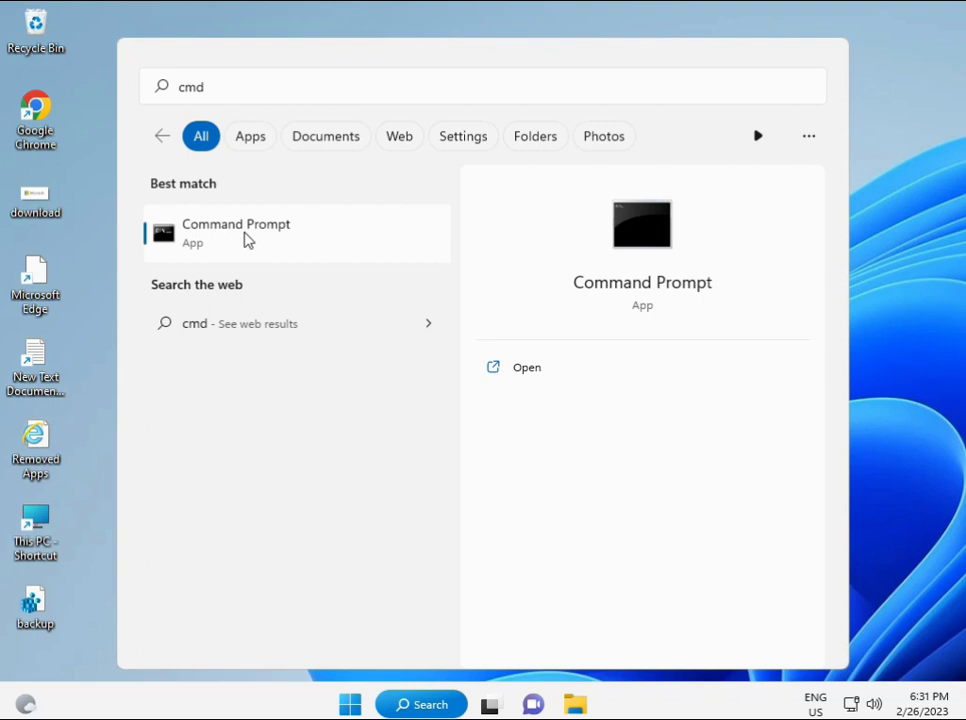
right_click(235, 233)
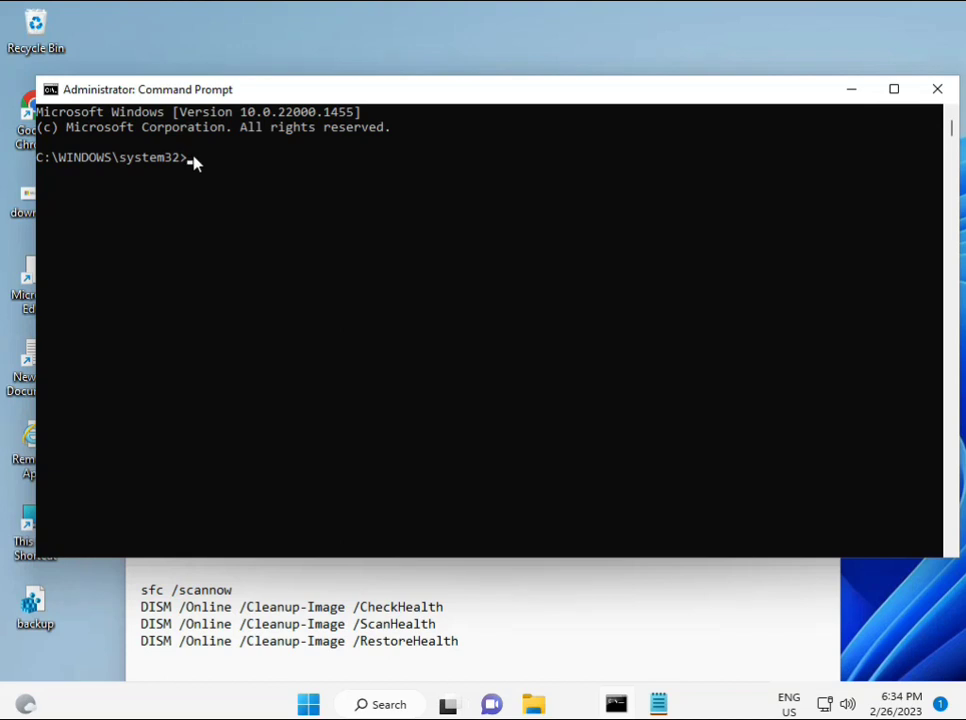
Clear the mistyped text and enter sfc /scannow to scan system files.
type("sca")
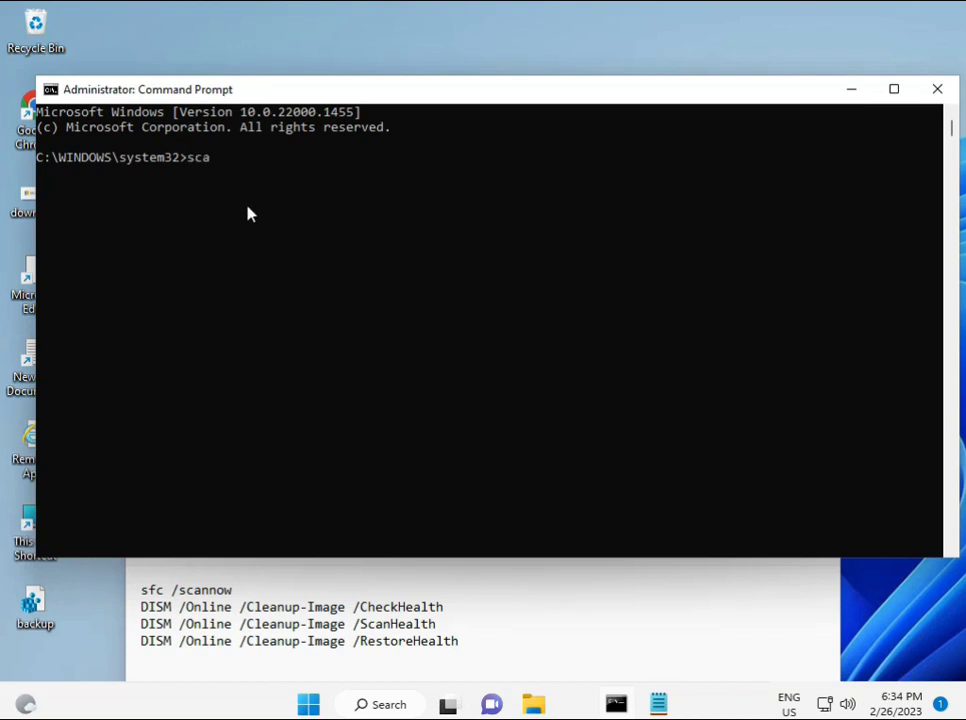
key("backspace")
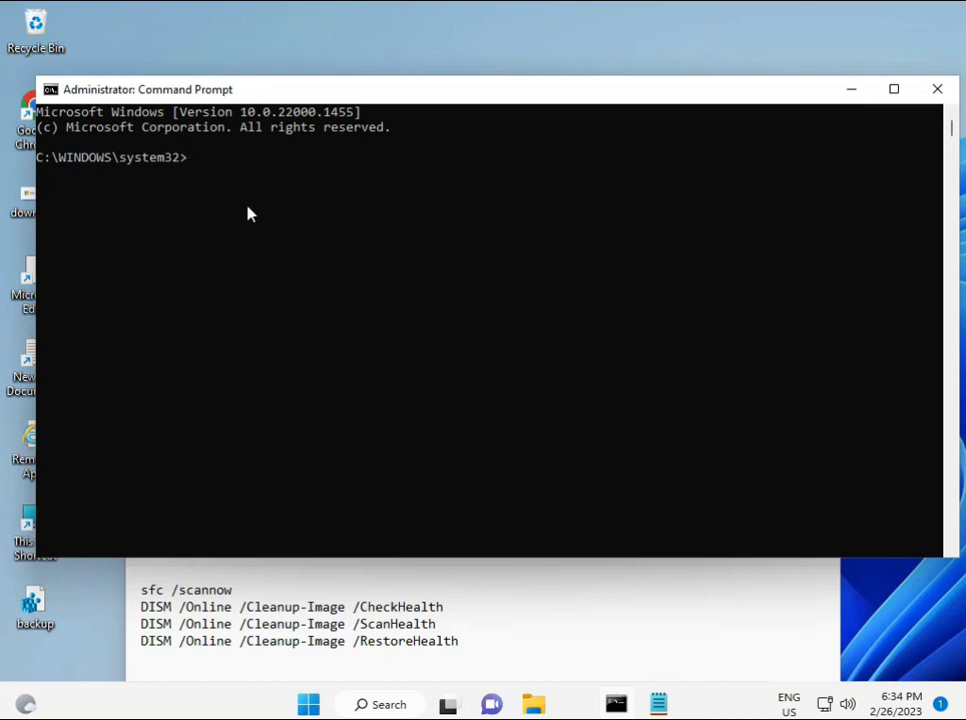
type("sfc /")
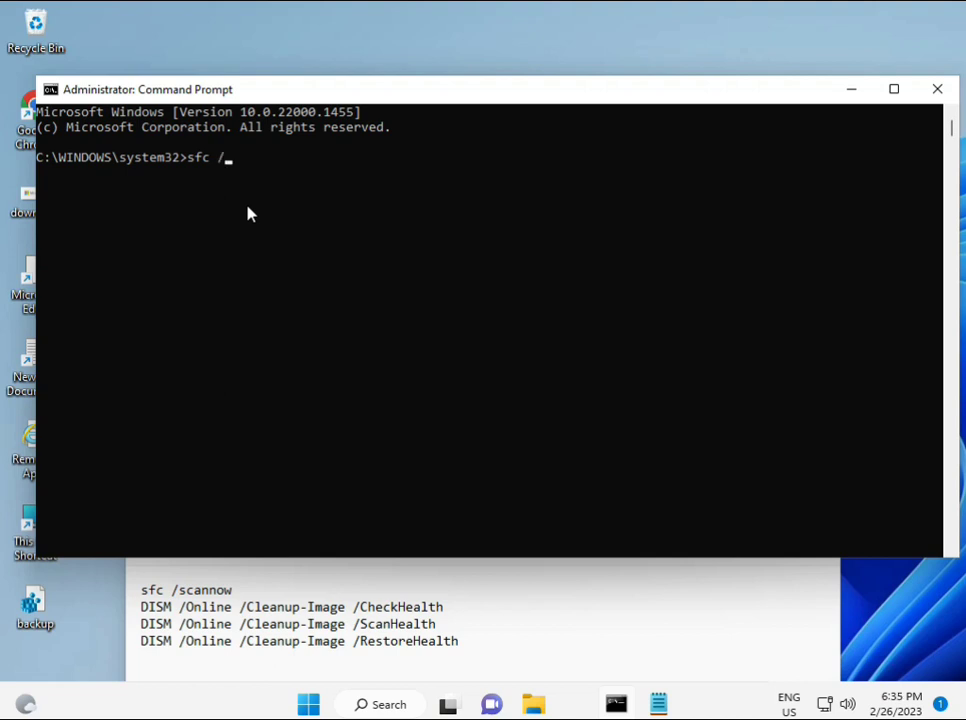
type("scannow")
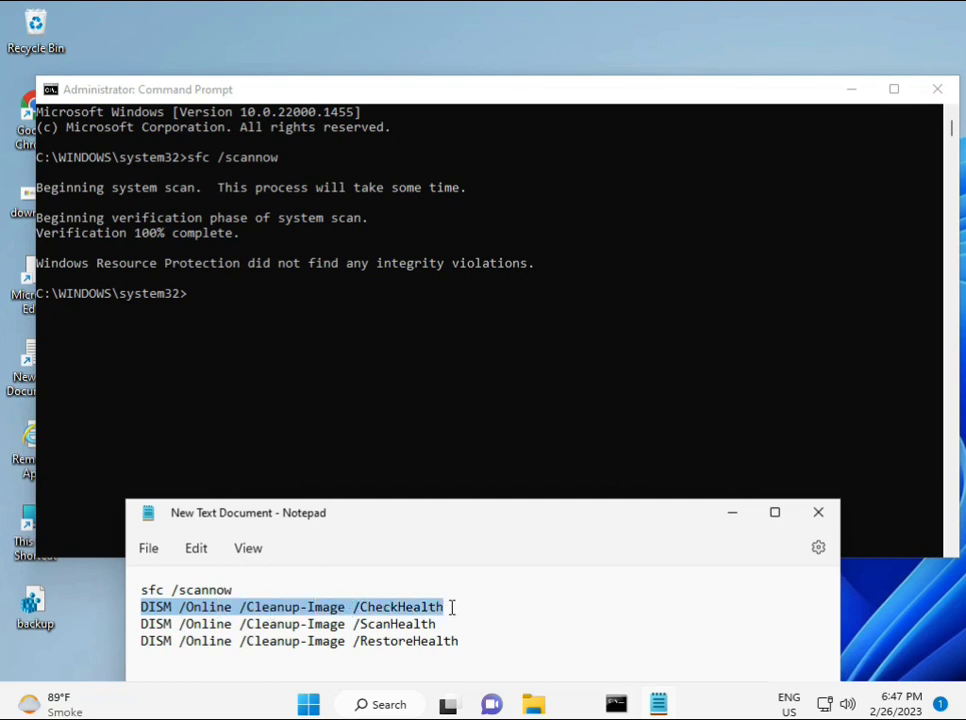
mouse_move(200, 345)
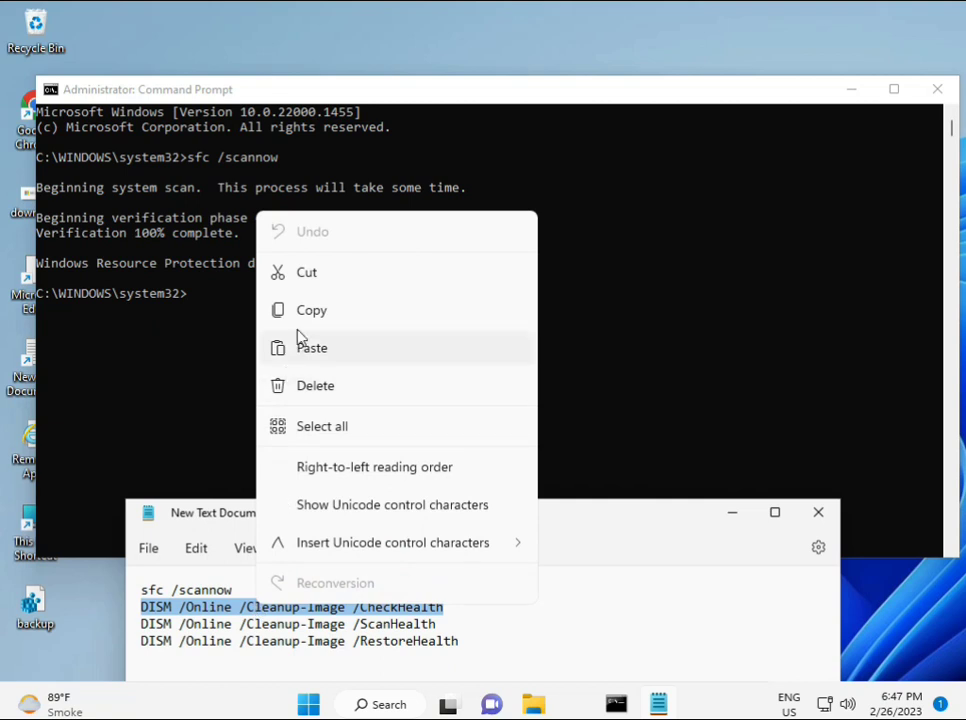
Copy the DISM /Online /Cleanup-Image /CheckHealth line from Notepad and run it.
left_click(192, 298)
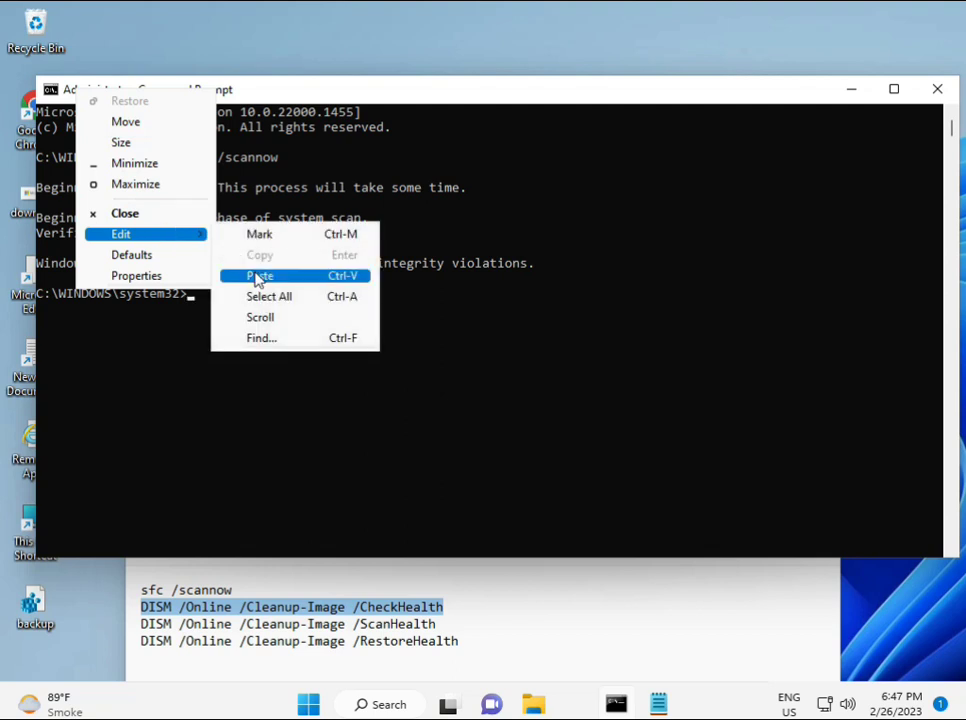
left_click(258, 275)
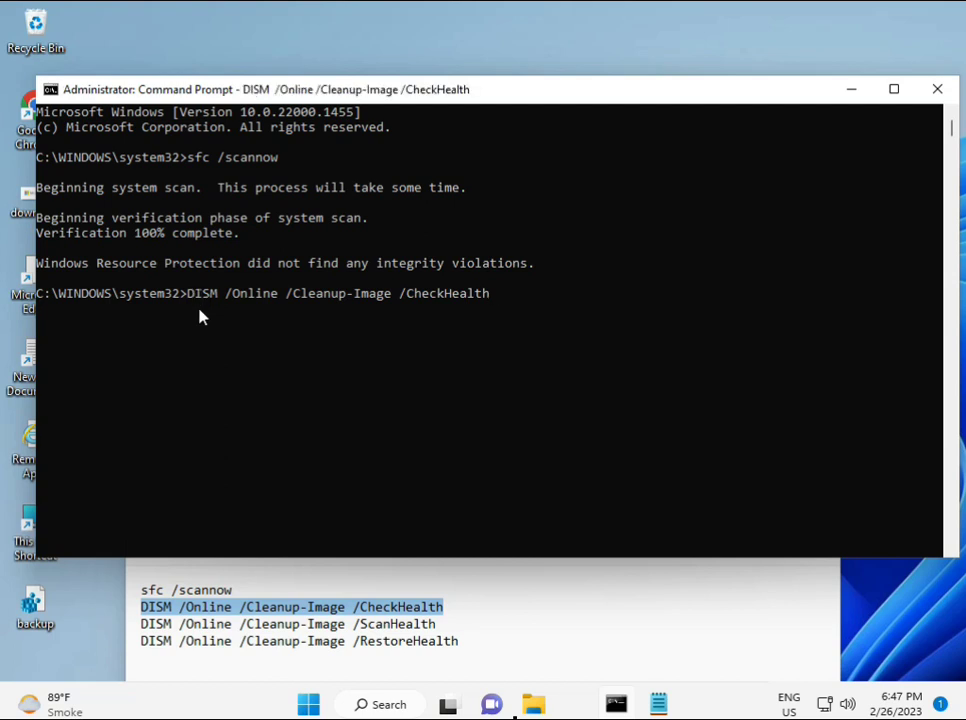
key("enter")
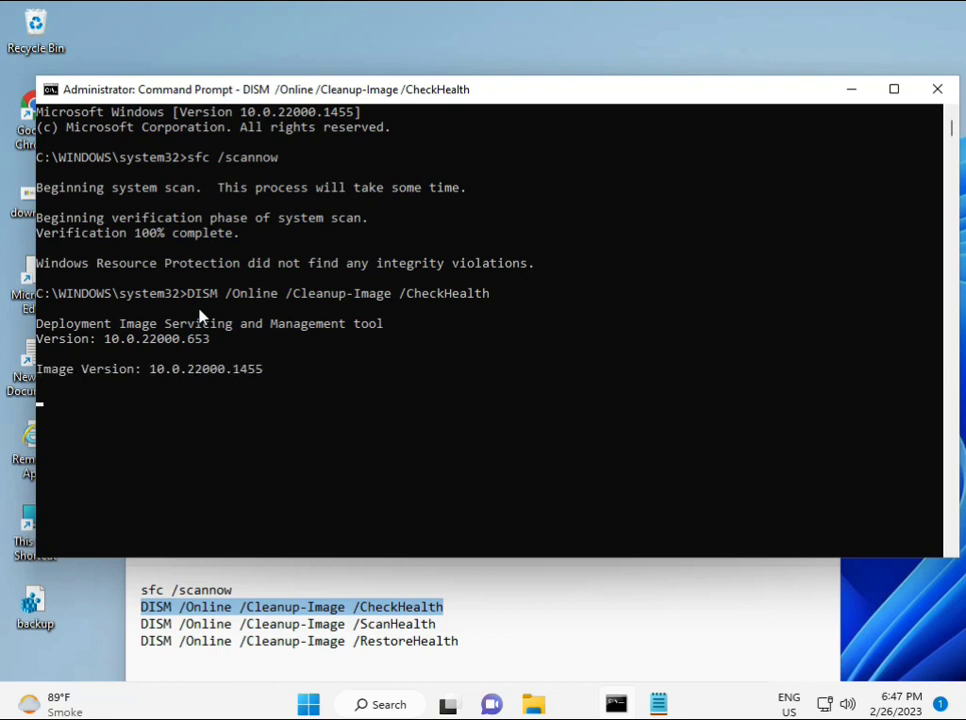
mouse_move(50, 410)
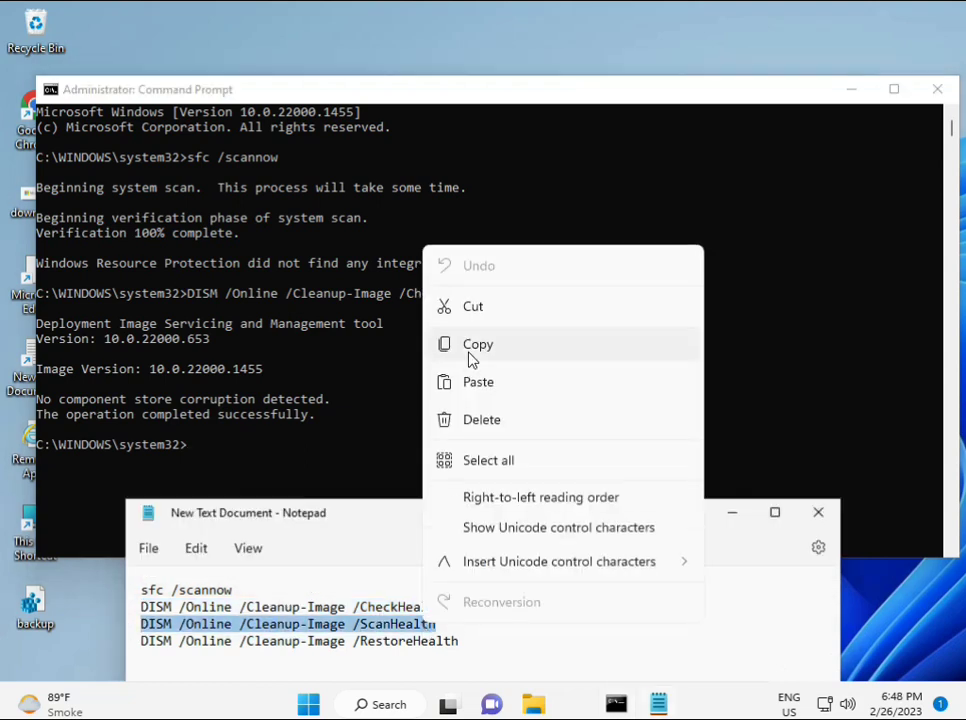
Run DISM /Online /Cleanup-Image /ScanHealth, then enter the RestoreHealth command.
left_click(196, 445)
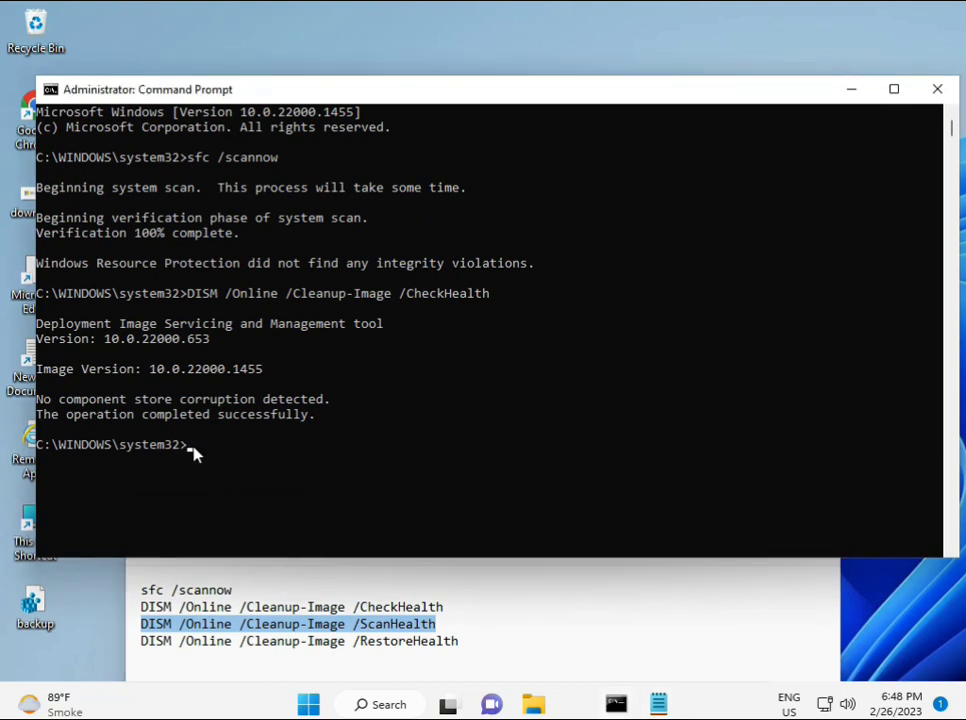
type("DISM /Online /Cleanup-Image /ScanHealth")
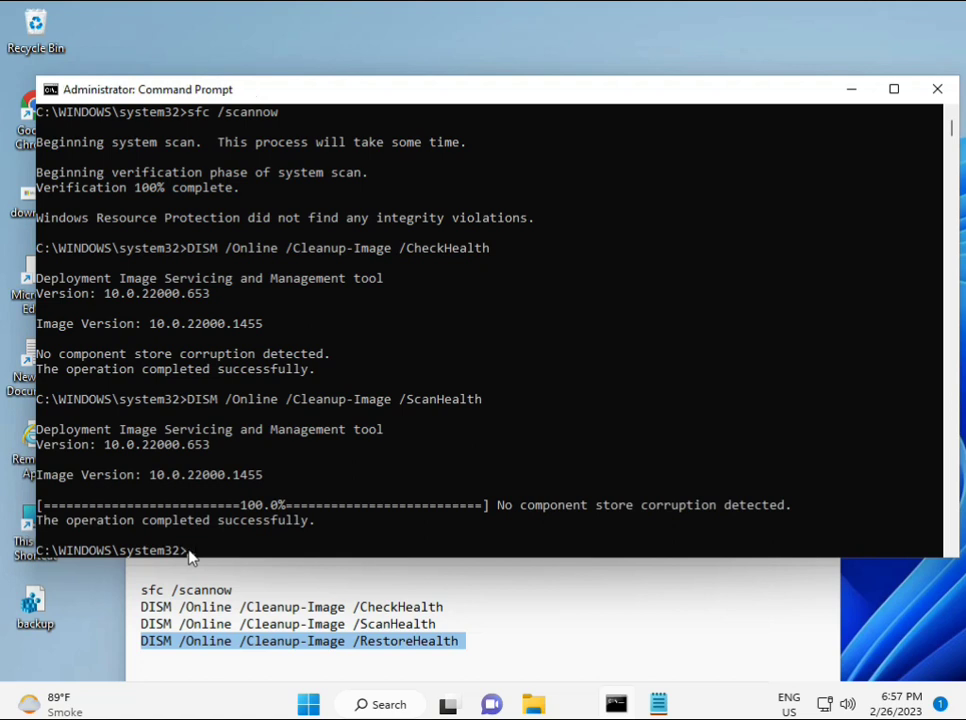
type("DISM /Online /Cleanup-Image /RestoreHealth")
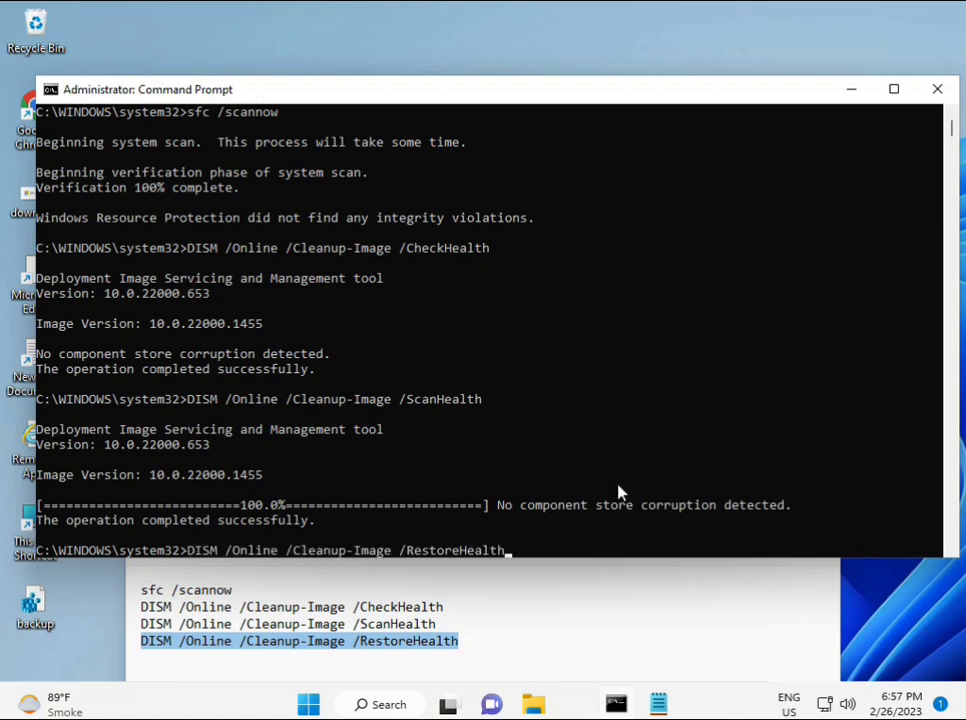